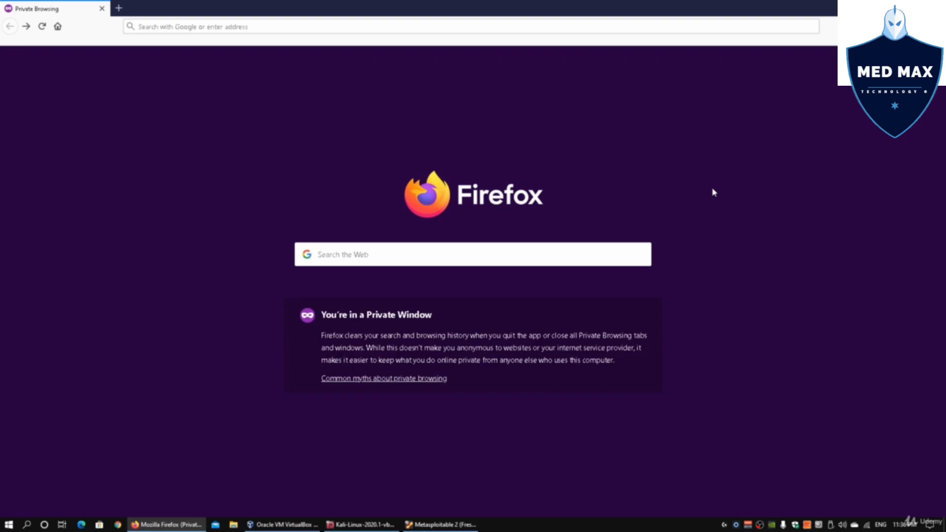
pyautogui.moveTo(279, 108)
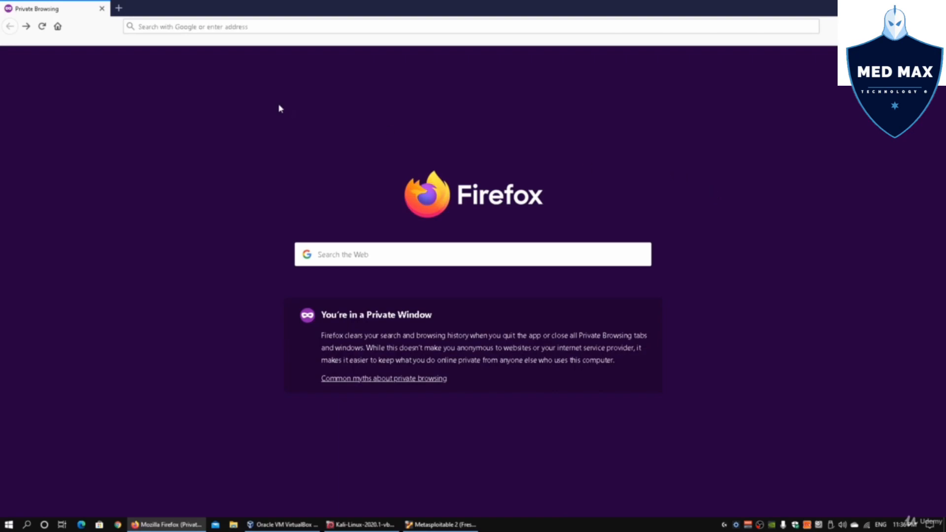
# Step: Load the Metasploitable 2 start page from 192.168.0.212
pyautogui.click(271, 26)
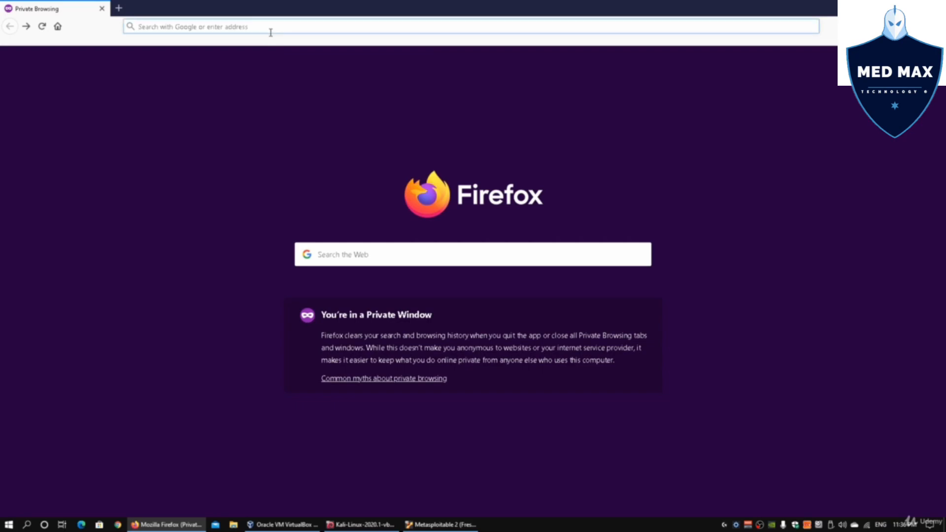
pyautogui.write('192.168.0.212')
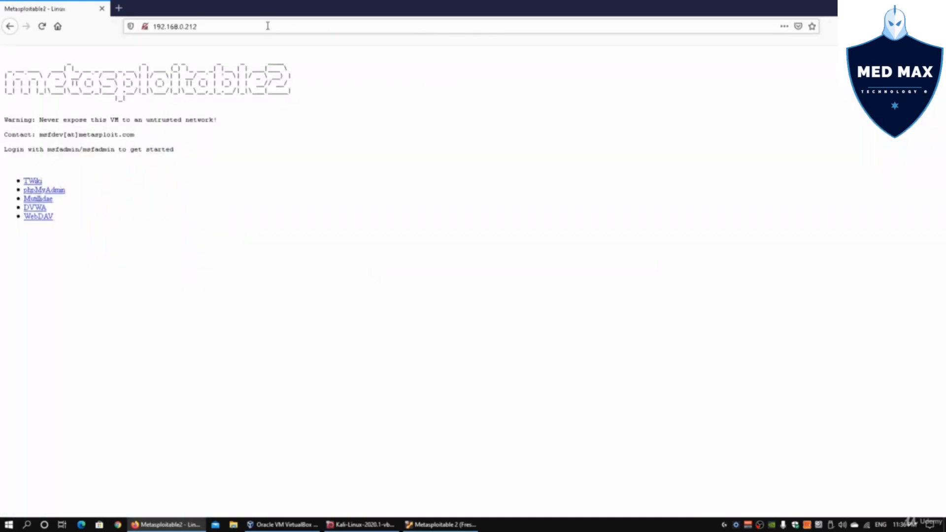
pyautogui.press('ctrl+plus')
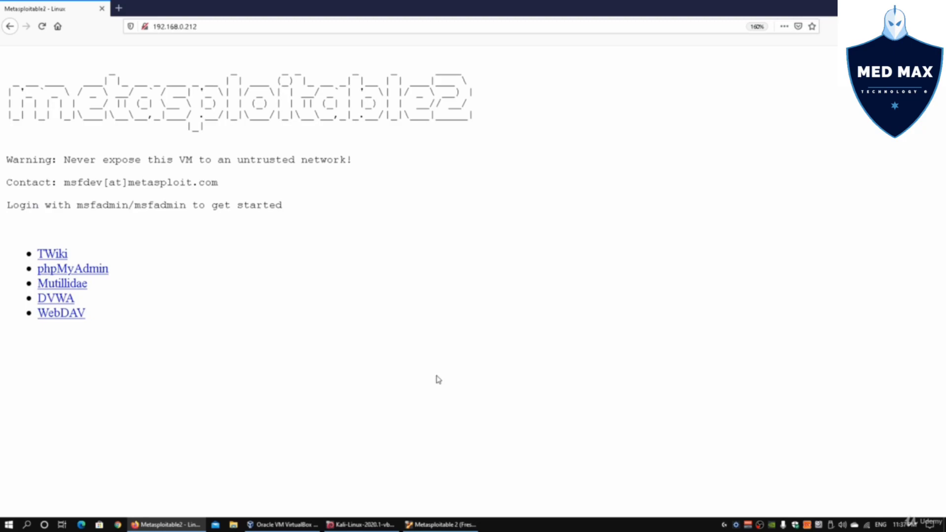
pyautogui.click(443, 523)
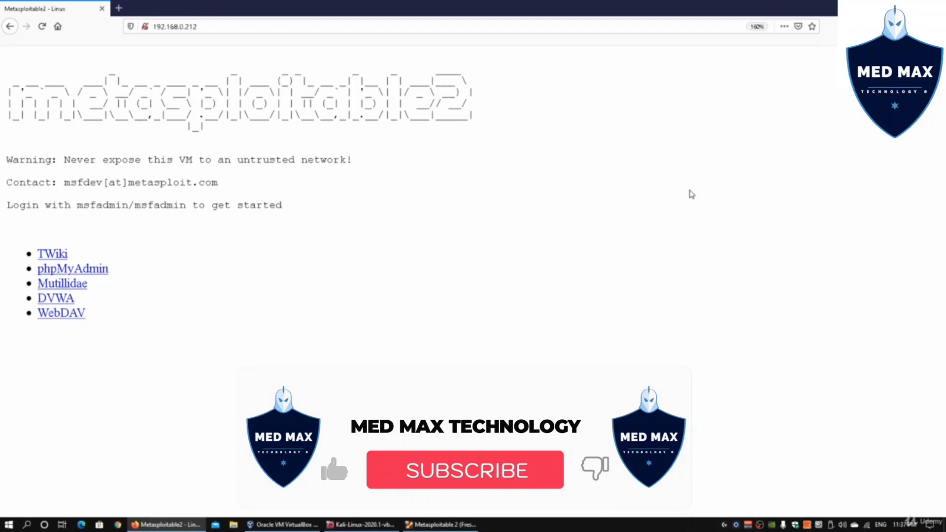
pyautogui.click(465, 470)
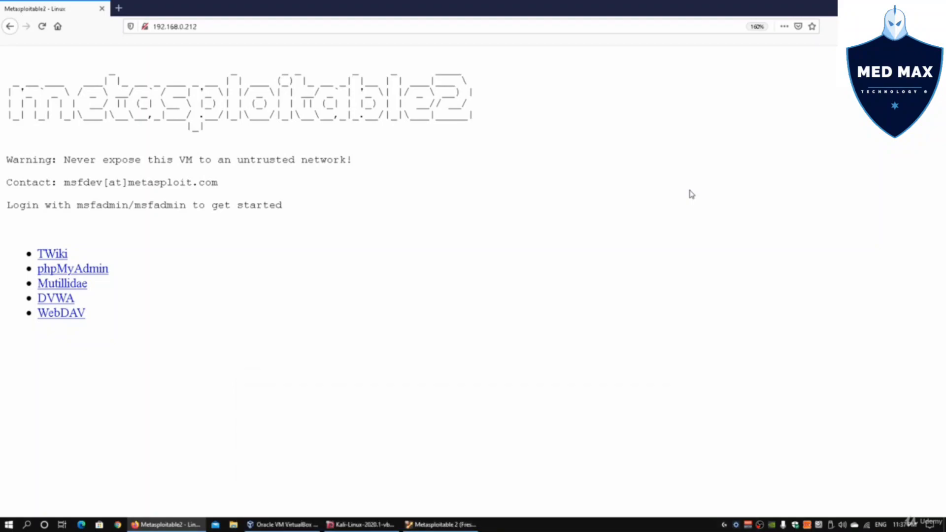
pyautogui.moveTo(78, 291)
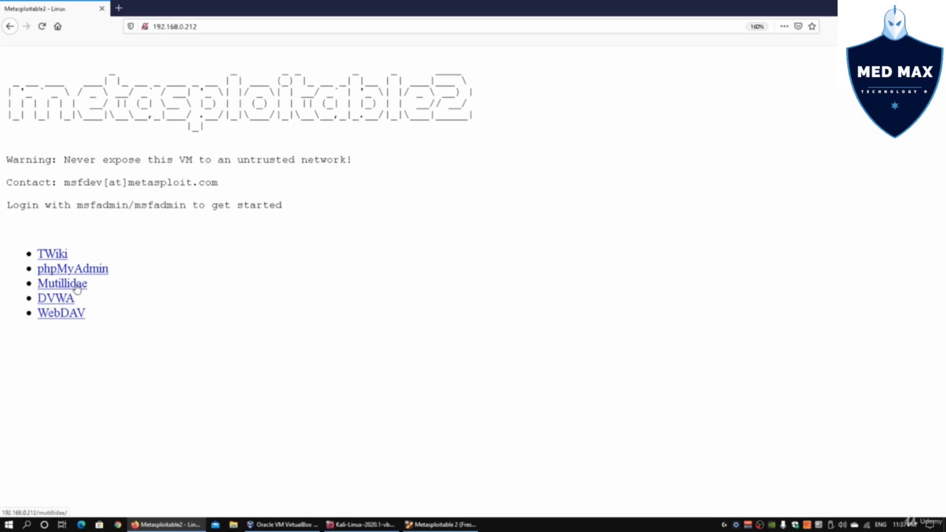
# Step: Open Mutillidae and display its OWASP Top 10 category menu
pyautogui.click(62, 284)
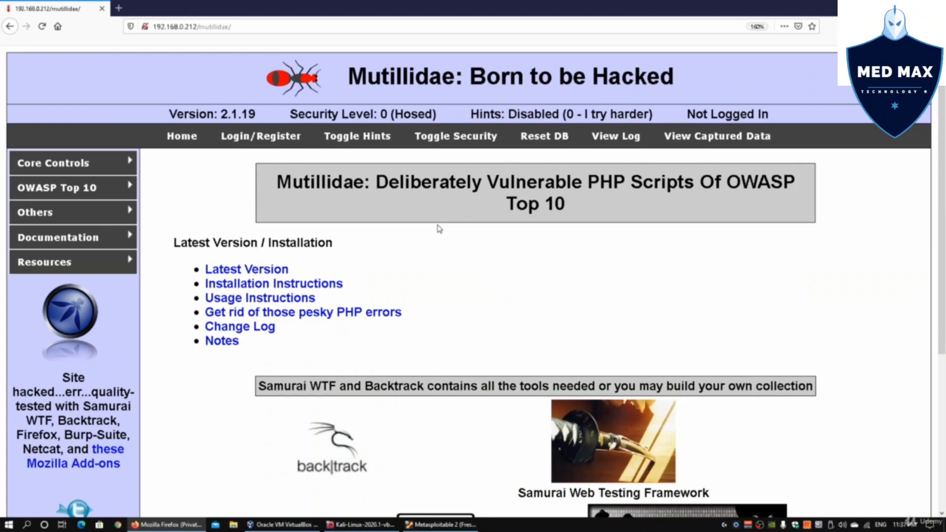
pyautogui.moveTo(215, 206)
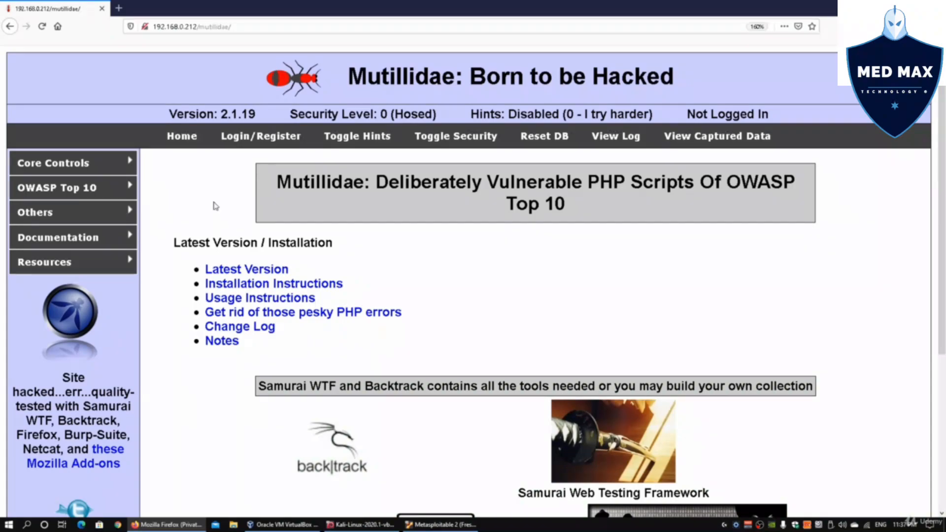
pyautogui.click(58, 188)
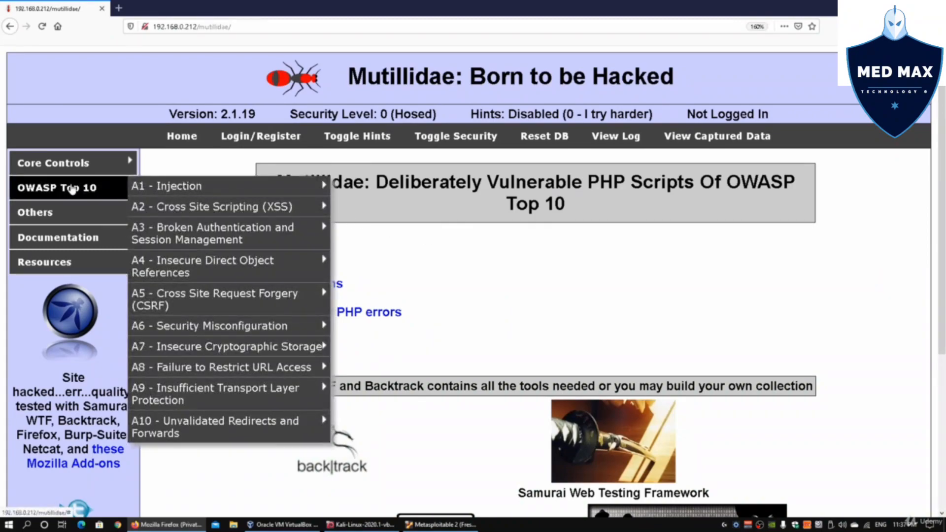
pyautogui.moveTo(180, 185)
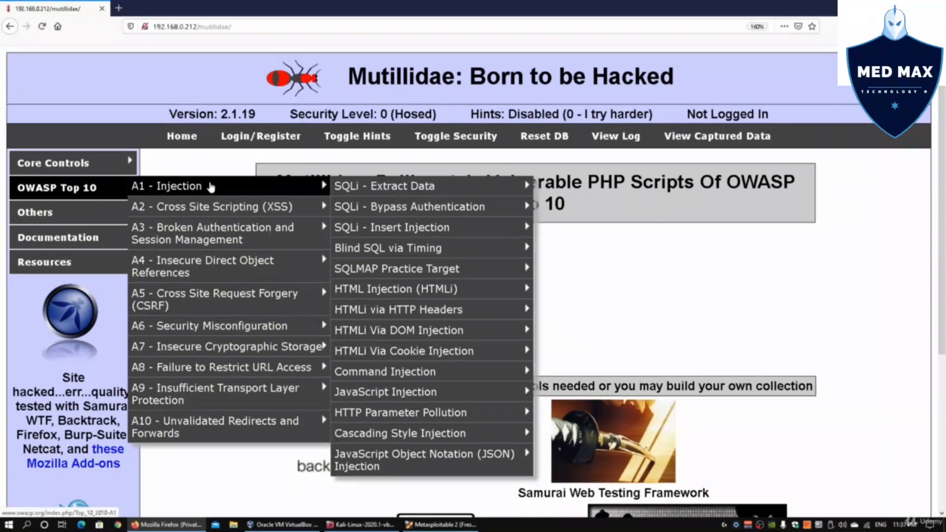
pyautogui.moveTo(231, 190)
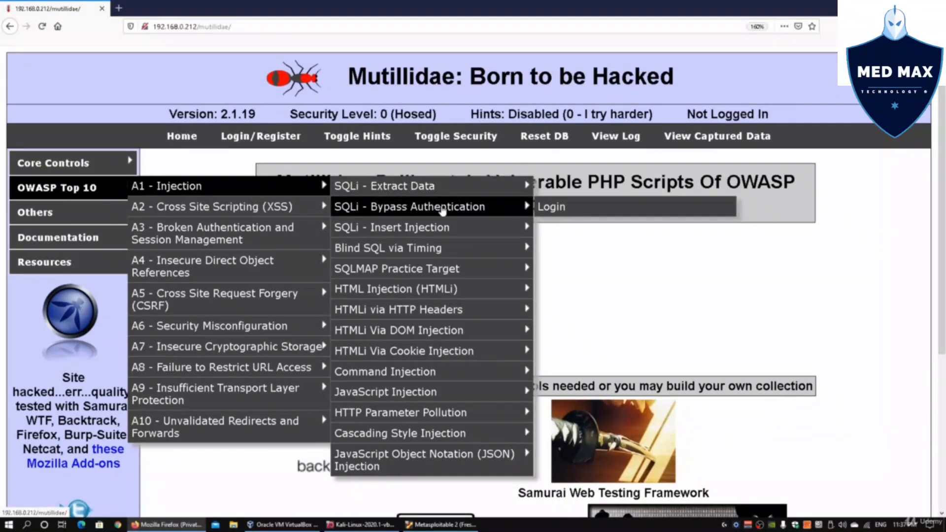
pyautogui.moveTo(384, 185)
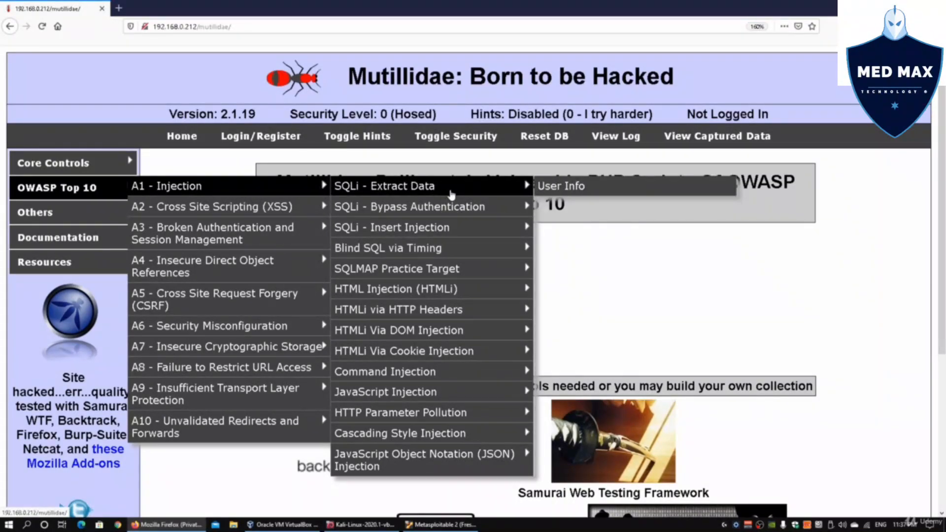
pyautogui.moveTo(409, 206)
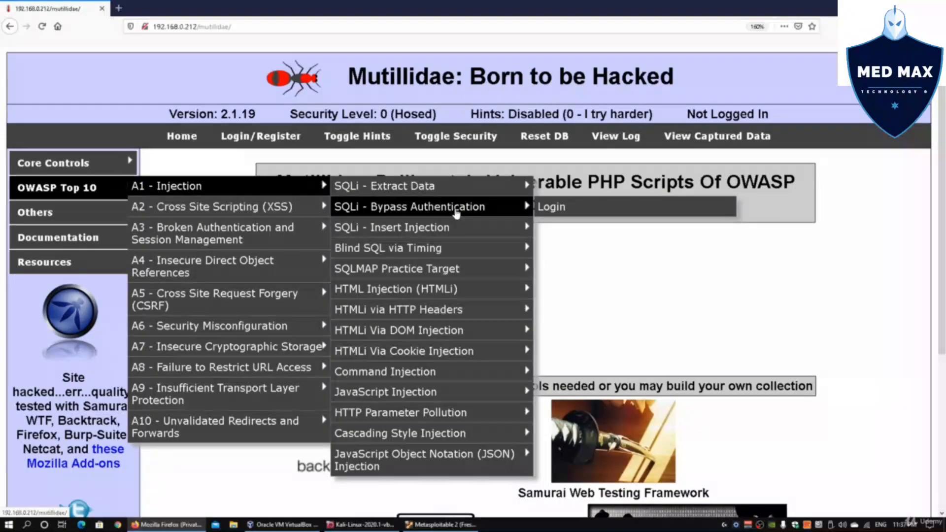
pyautogui.moveTo(391, 228)
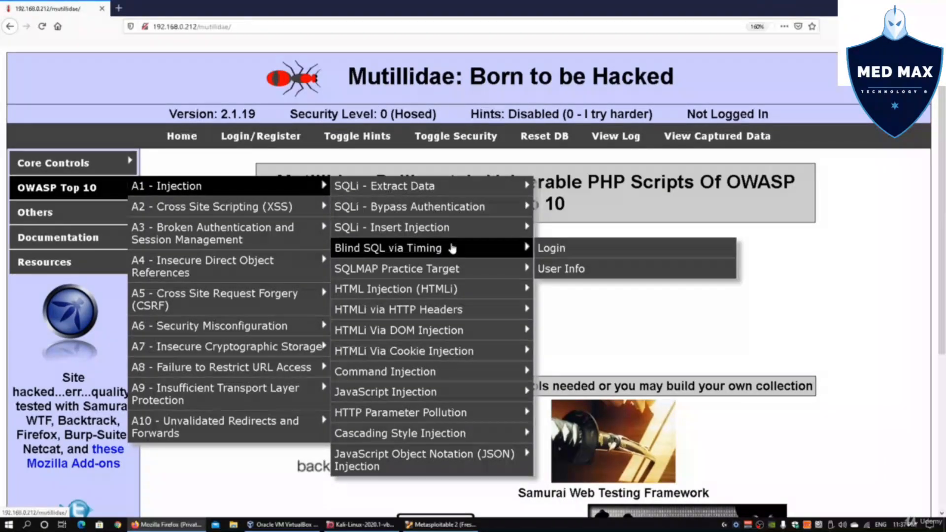
pyautogui.moveTo(423, 288)
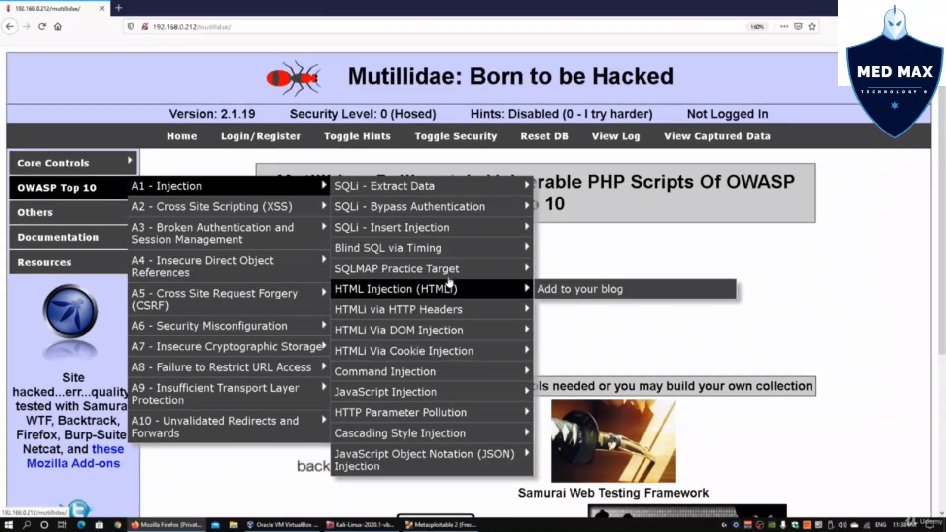
pyautogui.moveTo(396, 268)
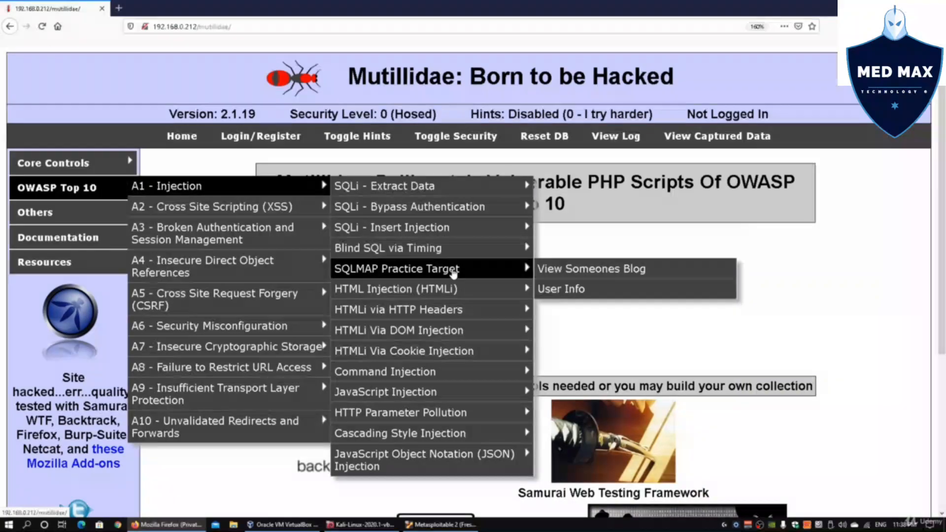
pyautogui.moveTo(429, 289)
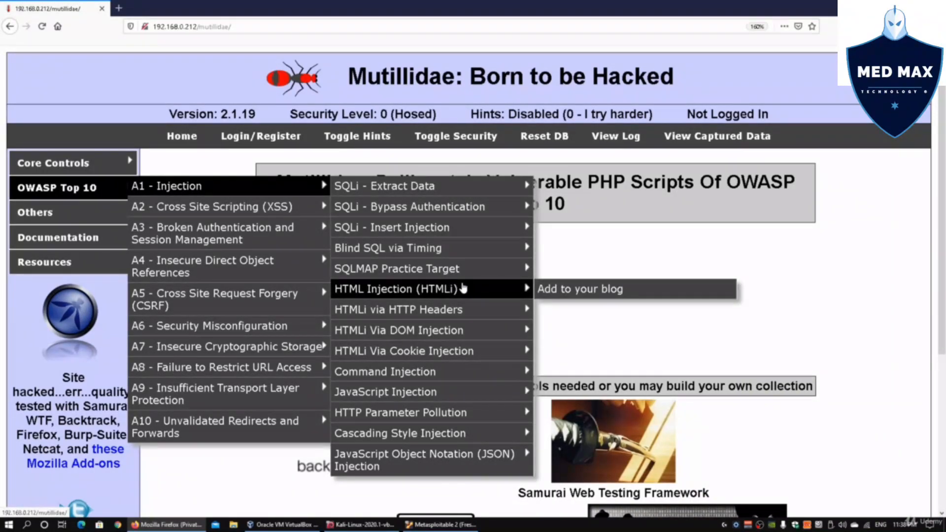
# Step: Open the add-to-your-blog page, dismiss the 'hacked' alert, and reset the Mutillidae database
pyautogui.click(579, 288)
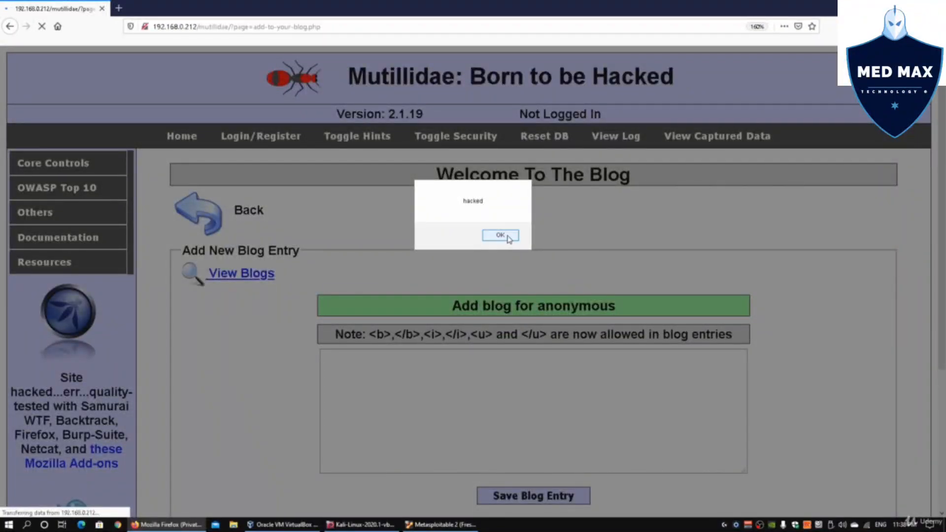
pyautogui.click(499, 236)
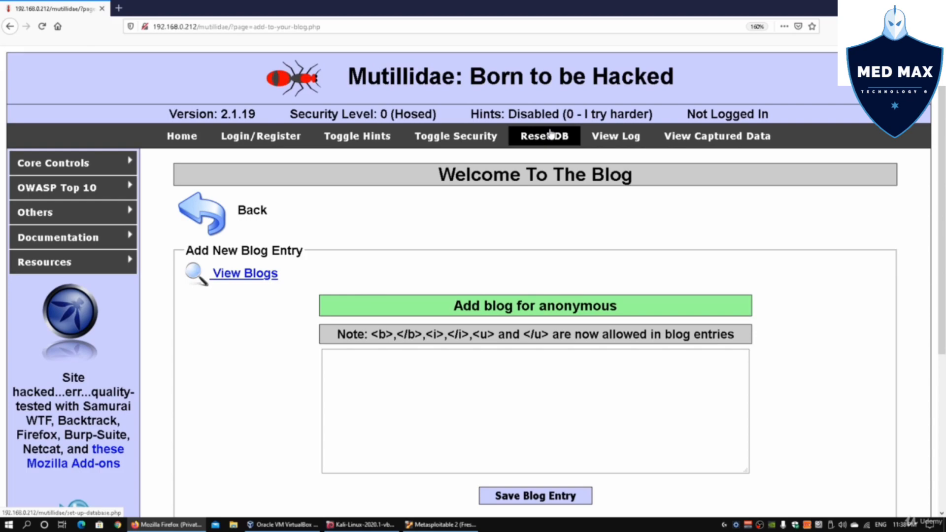
pyautogui.click(326, 356)
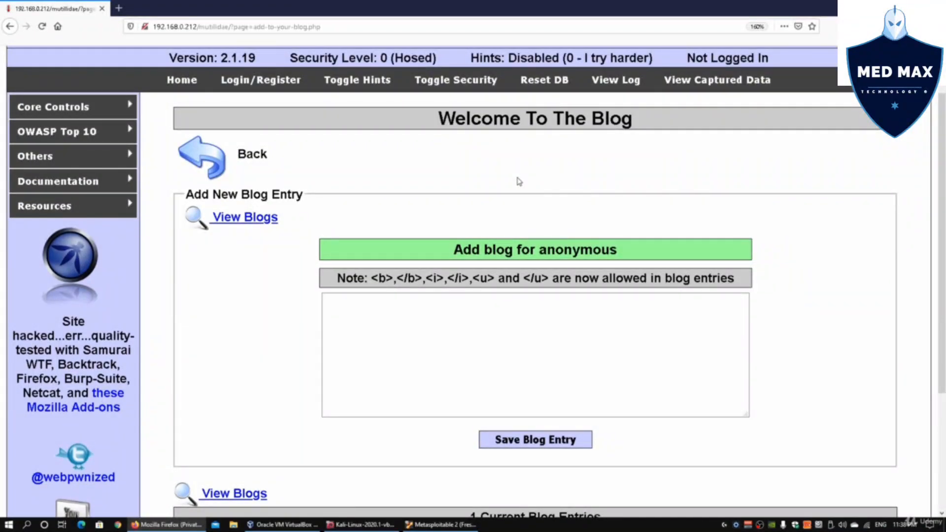
# Step: Save a Mutillidae blog entry reading 'test 123'
pyautogui.scroll(-3)
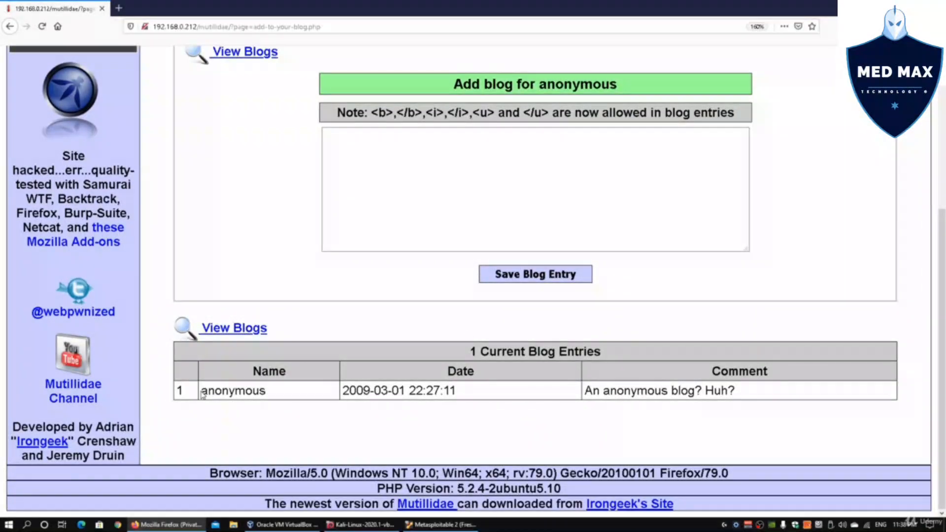
pyautogui.moveTo(775, 389)
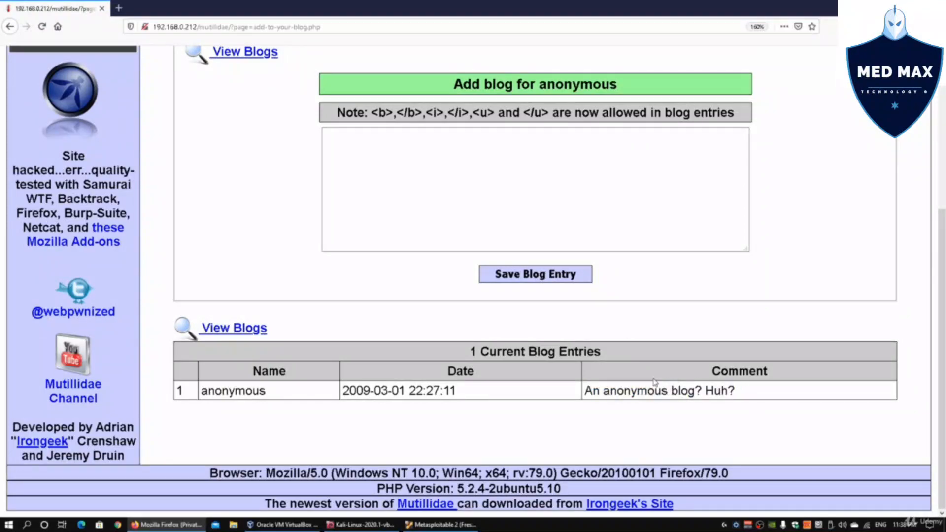
pyautogui.write('test 123')
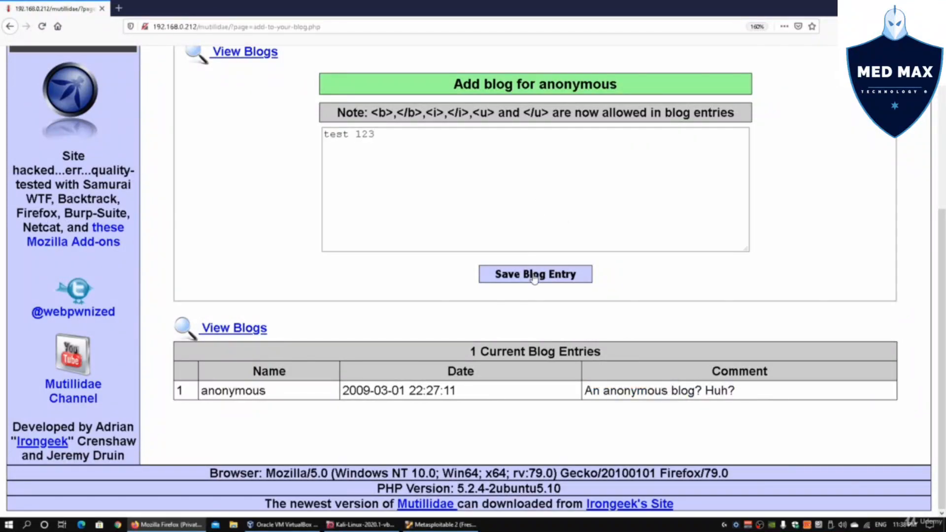
pyautogui.click(535, 274)
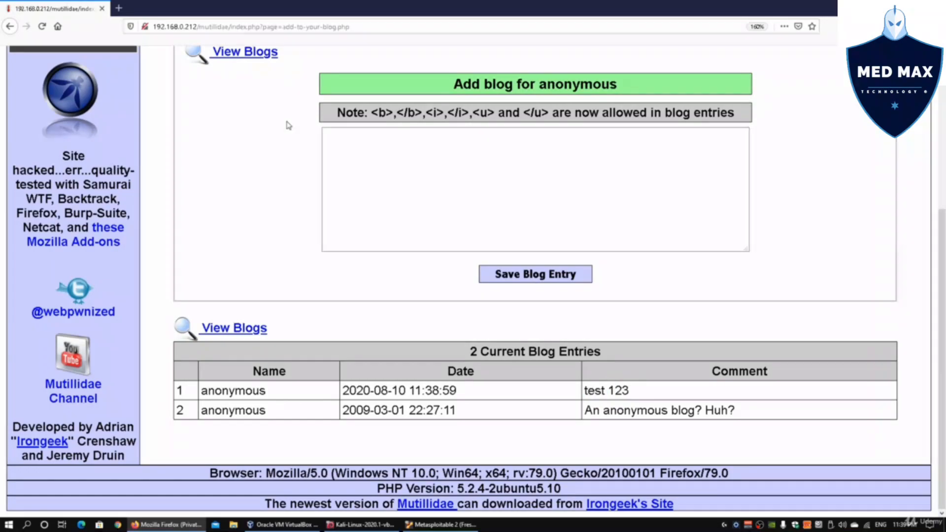
pyautogui.click(398, 142)
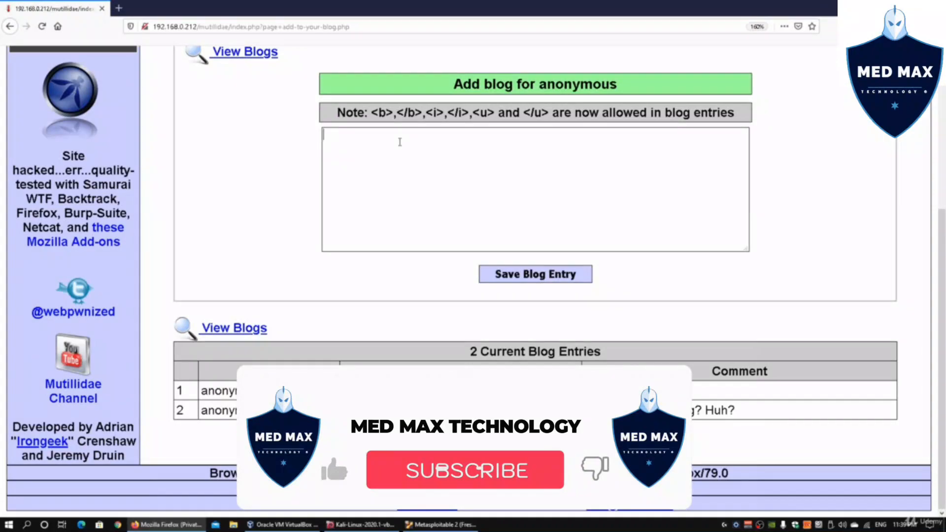
# Step: Save a blog entry <script>alert("hacked");</script> and dismiss the resulting 'hacked' popup
pyautogui.write('<script></scrip')
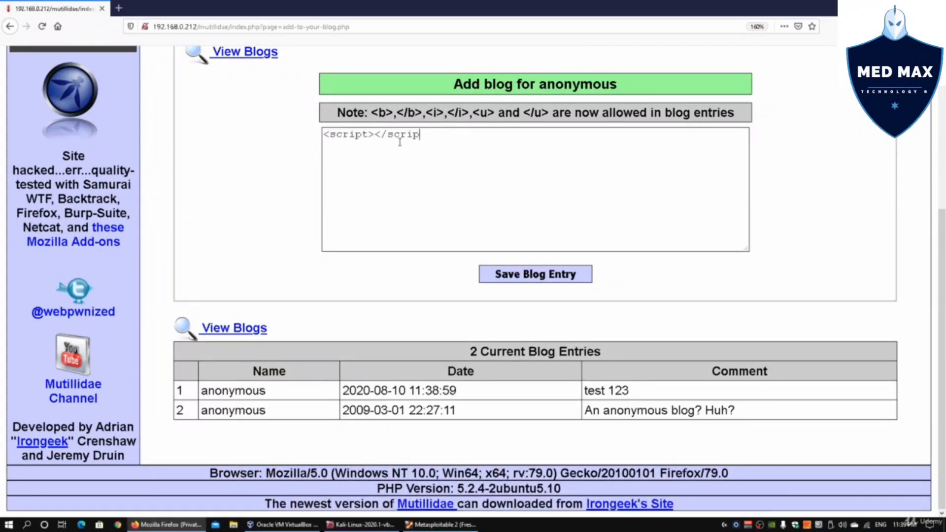
pyautogui.write('t>')
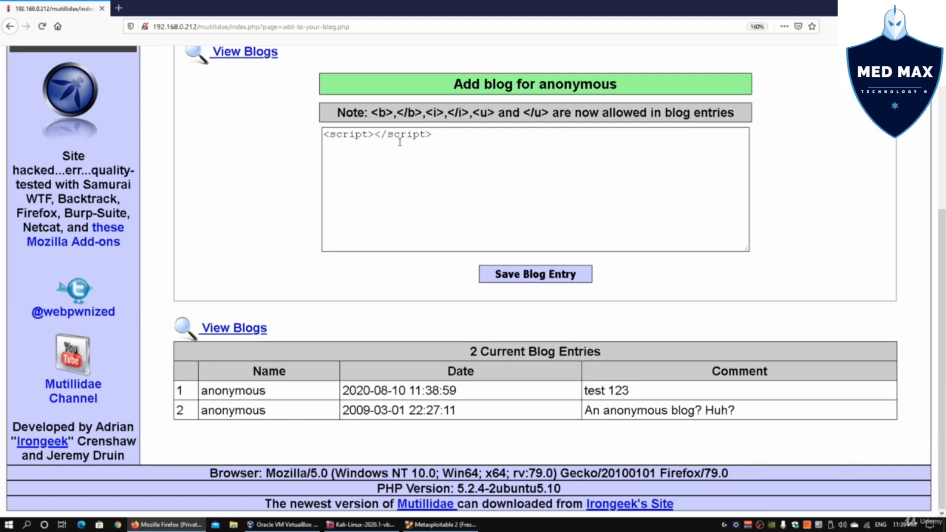
pyautogui.write('alert(')
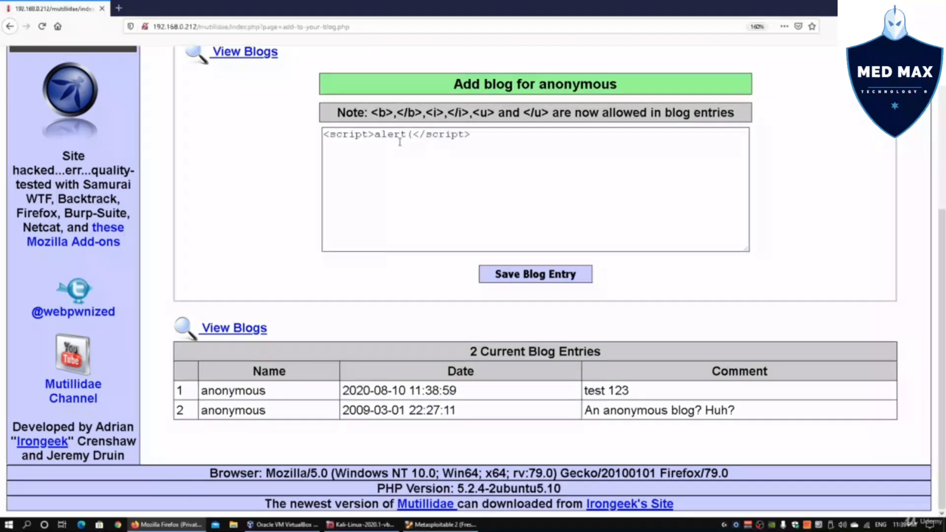
pyautogui.write('"hacked')
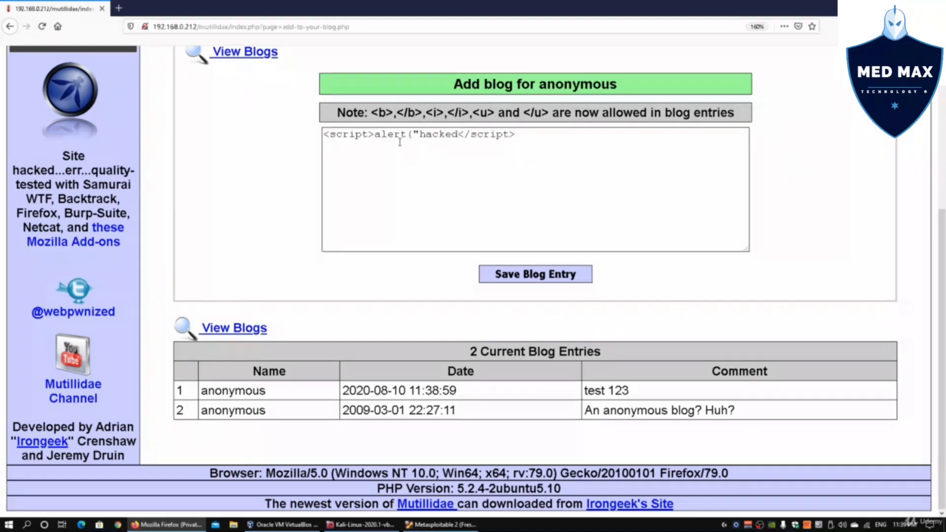
pyautogui.write('");')
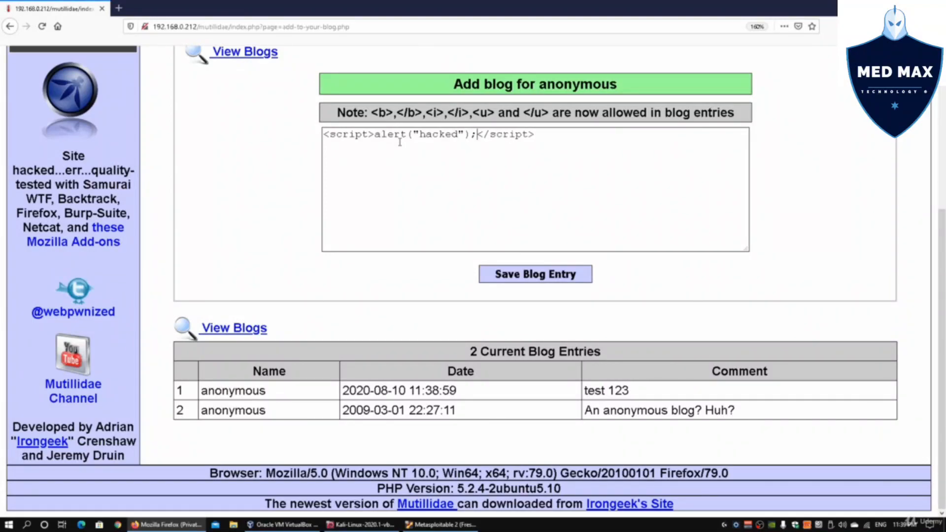
pyautogui.click(534, 274)
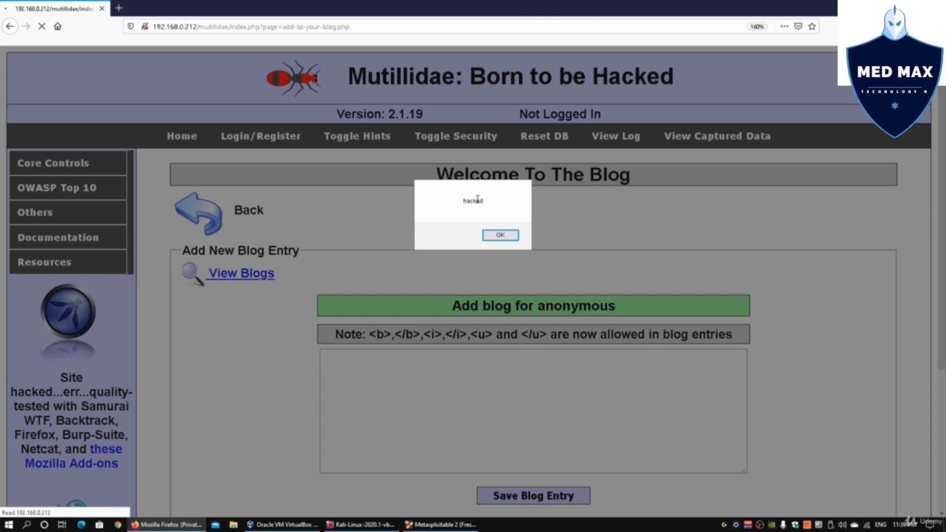
pyautogui.click(500, 234)
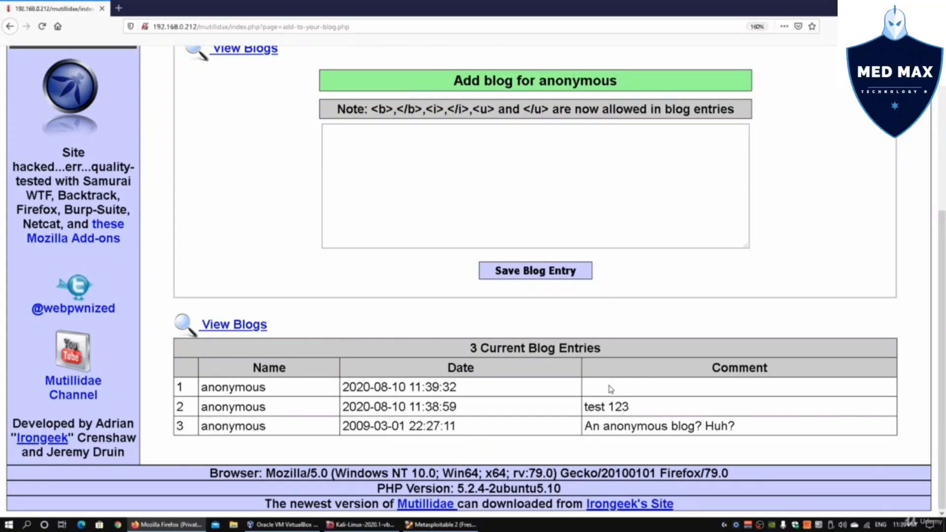
pyautogui.moveTo(625, 387)
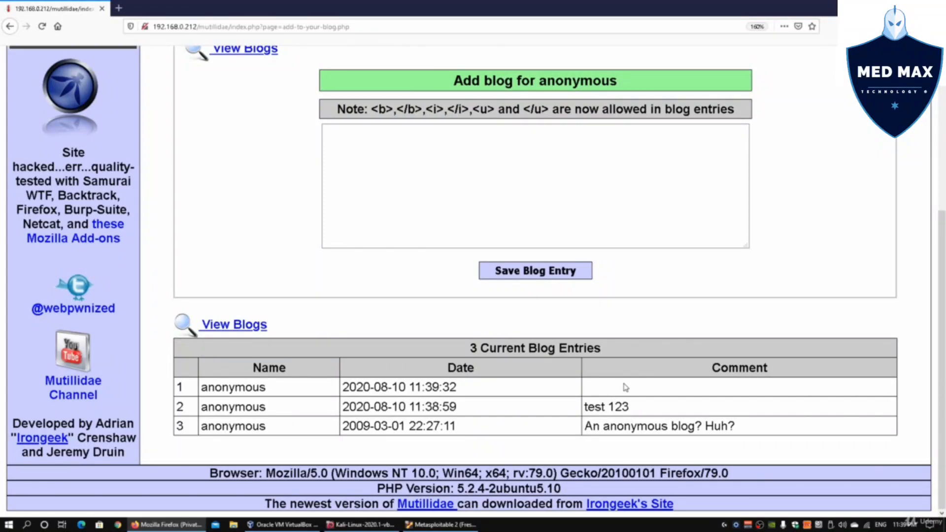
pyautogui.rightClick(624, 387)
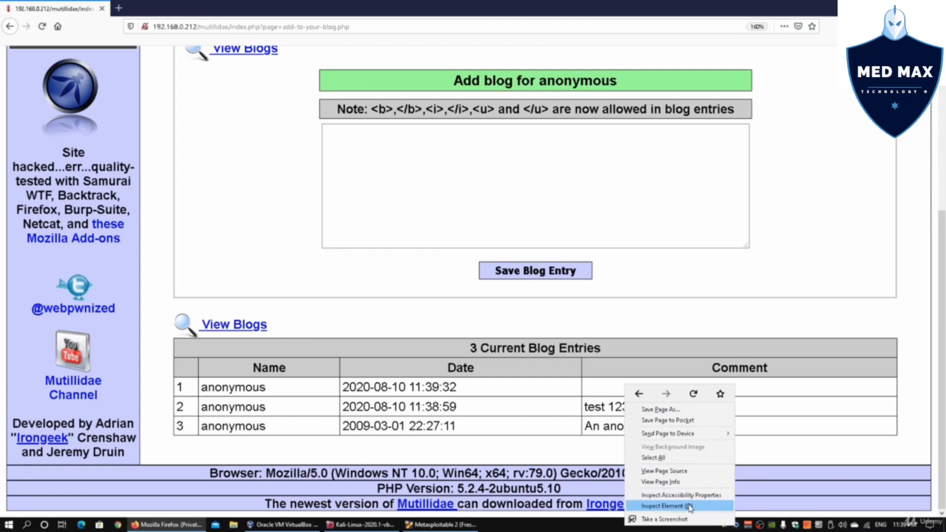
pyautogui.click(667, 505)
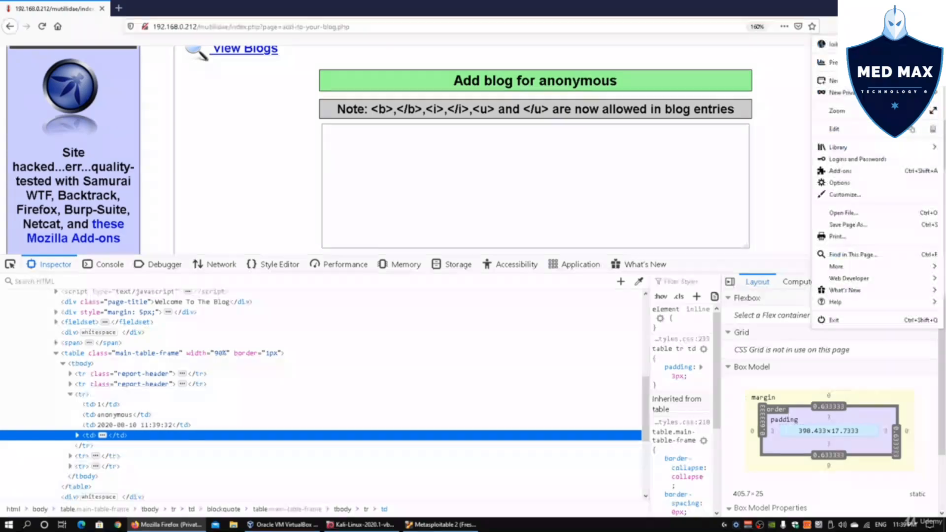
pyautogui.click(850, 277)
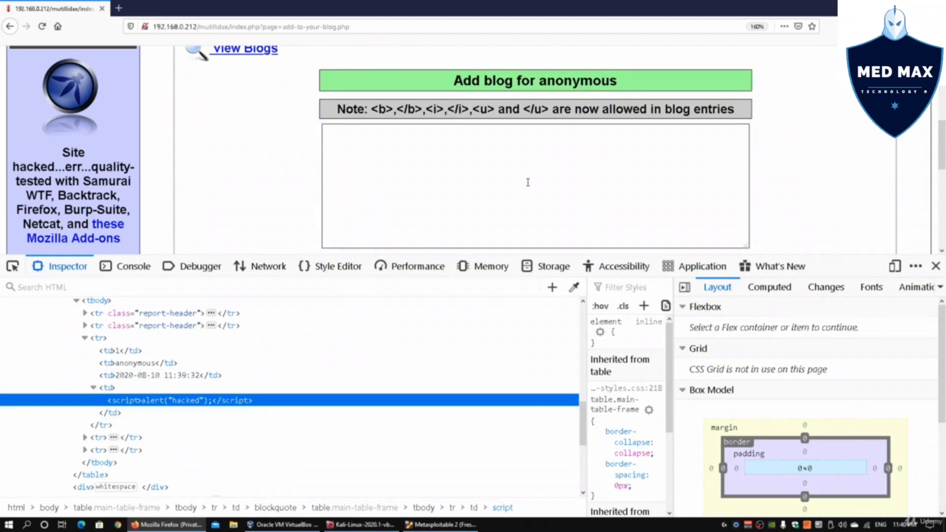
pyautogui.moveTo(483, 266)
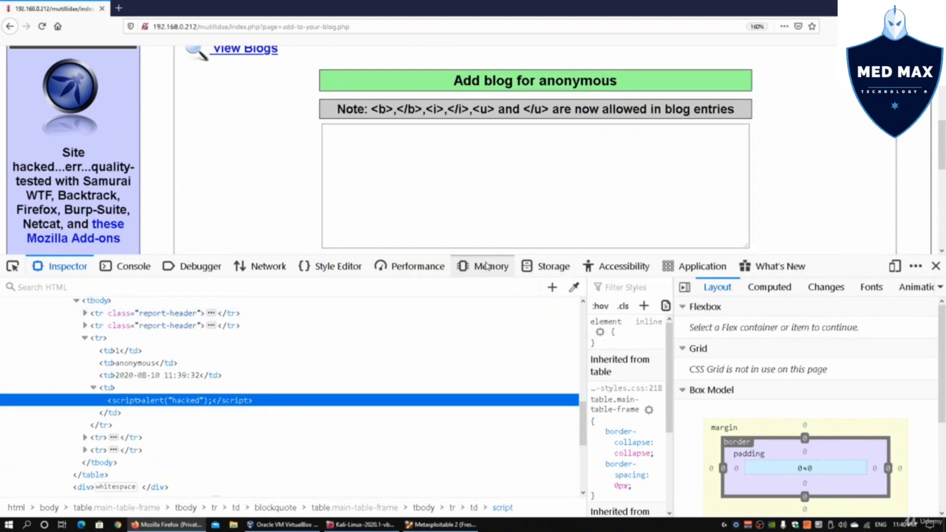
pyautogui.rightClick(524, 181)
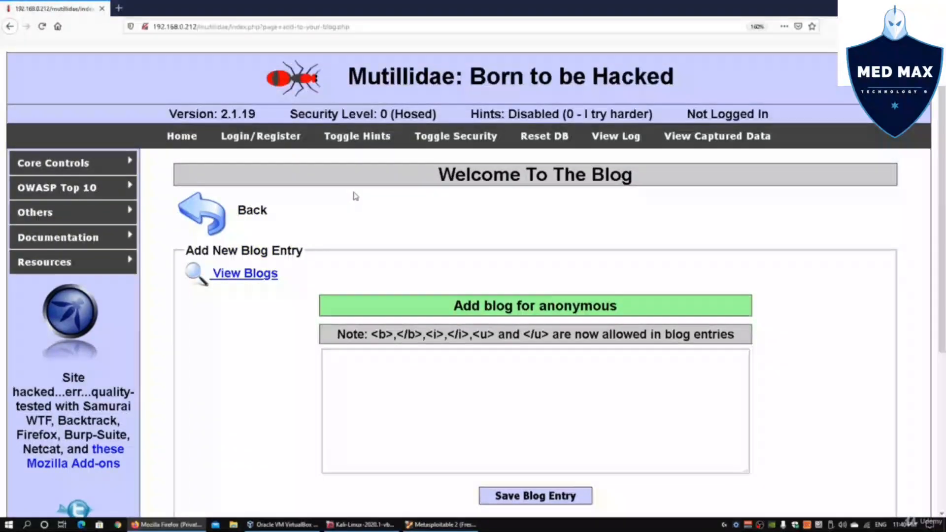
pyautogui.click(57, 187)
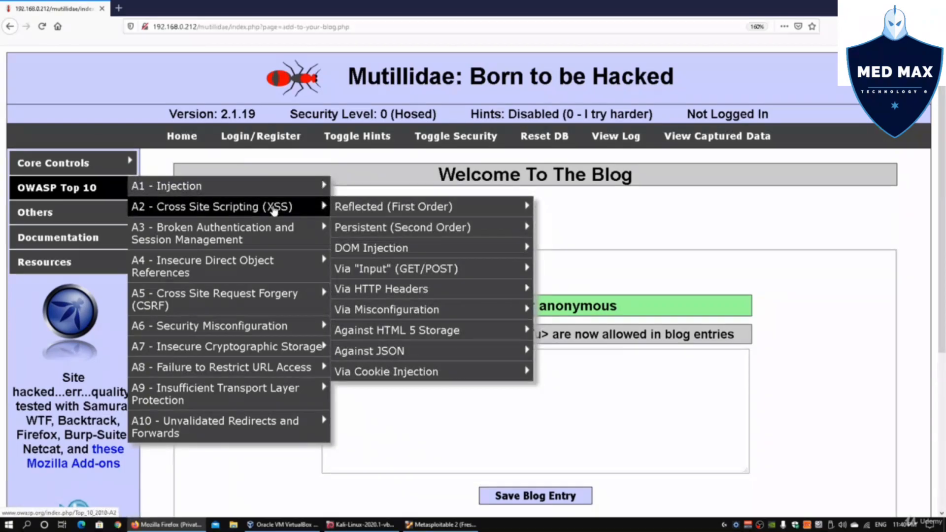
pyautogui.moveTo(256, 207)
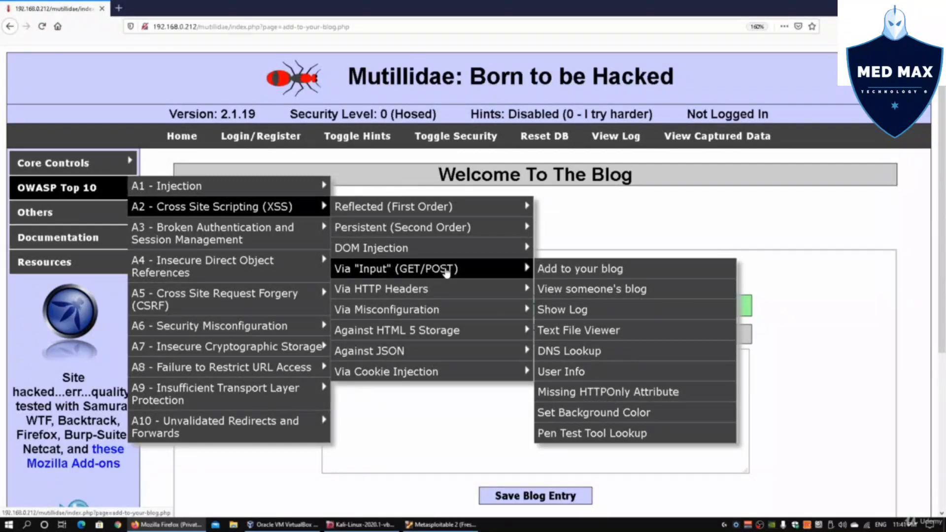
pyautogui.moveTo(606, 269)
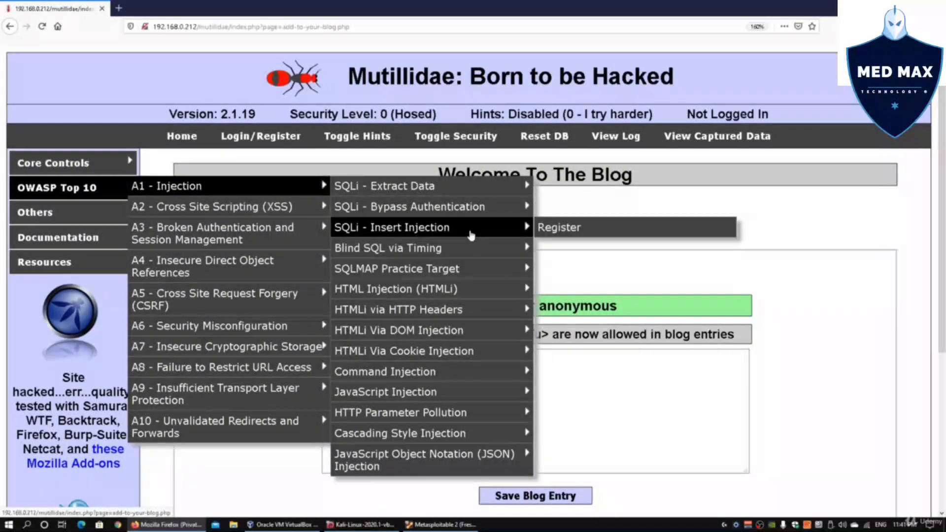
pyautogui.moveTo(385, 185)
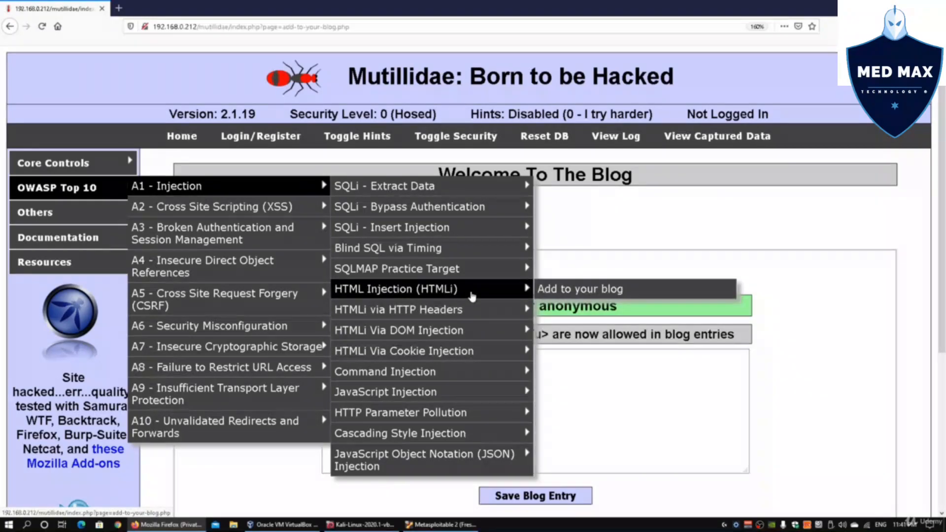
pyautogui.moveTo(398, 309)
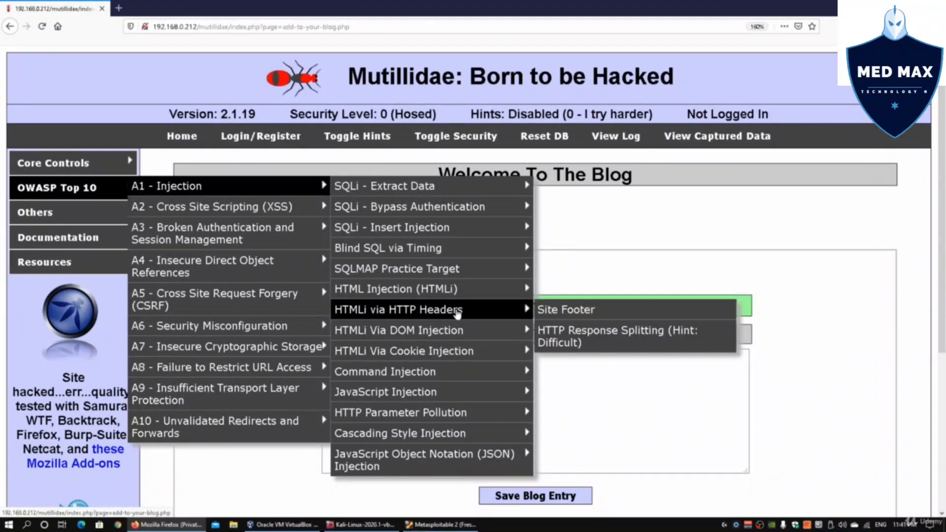
pyautogui.moveTo(404, 350)
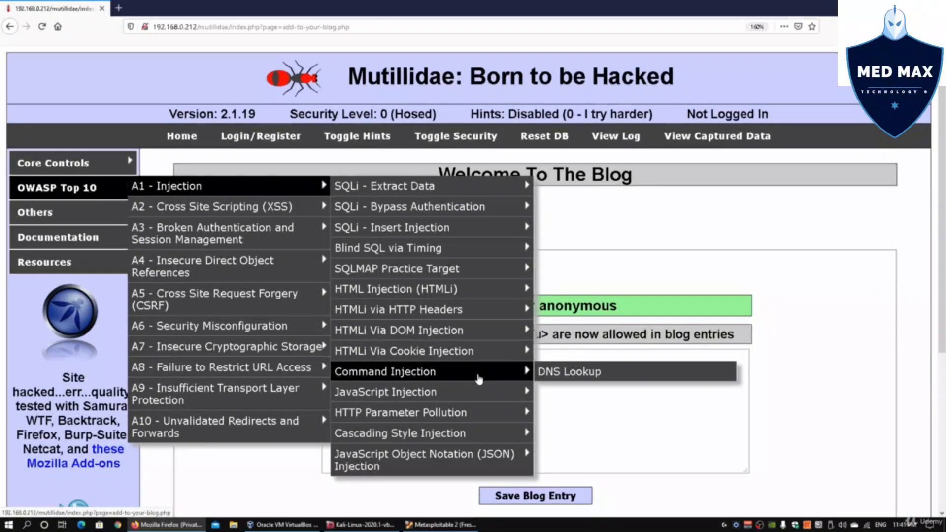
pyautogui.moveTo(385, 392)
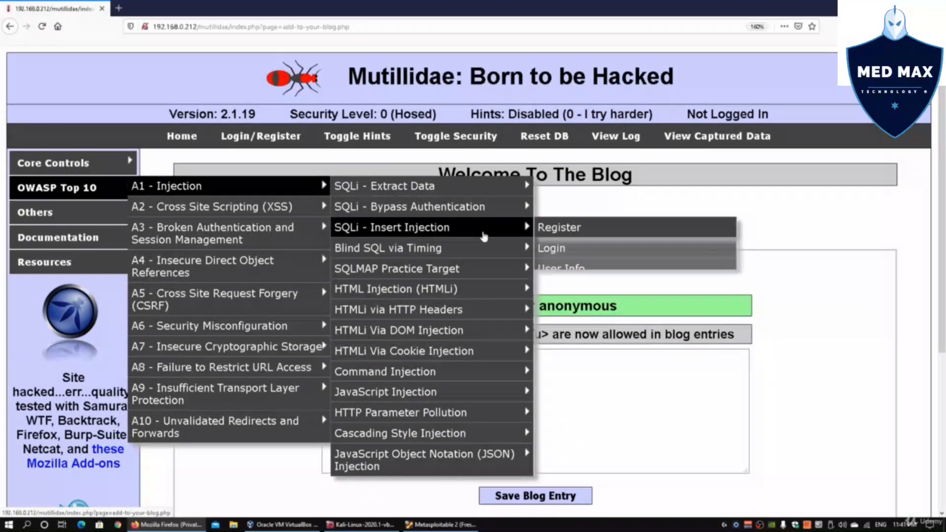
pyautogui.moveTo(410, 207)
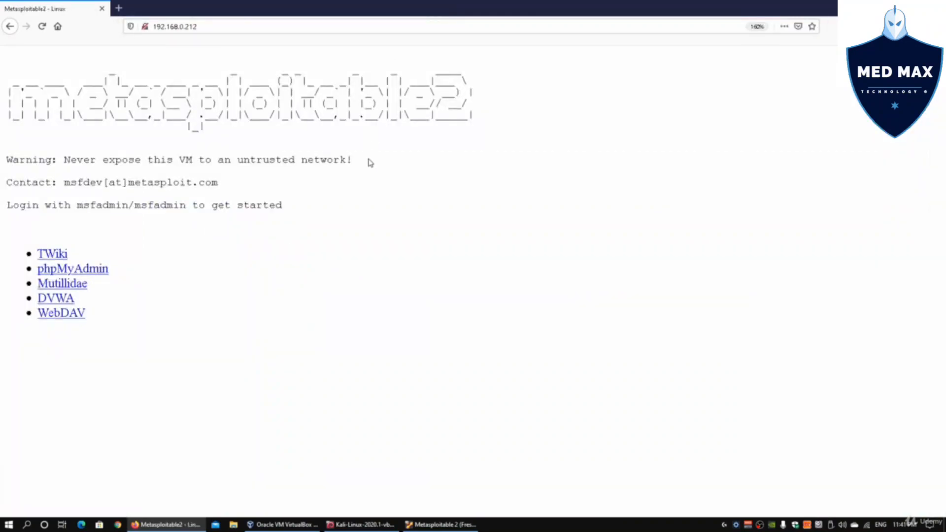
# Step: Log in to DVWA as admin with password 'password'
pyautogui.click(56, 298)
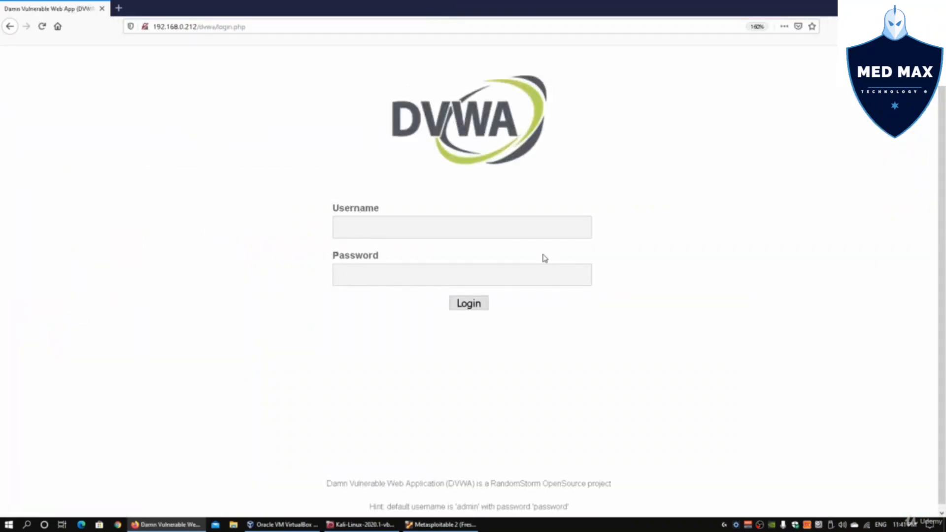
pyautogui.write('admin')
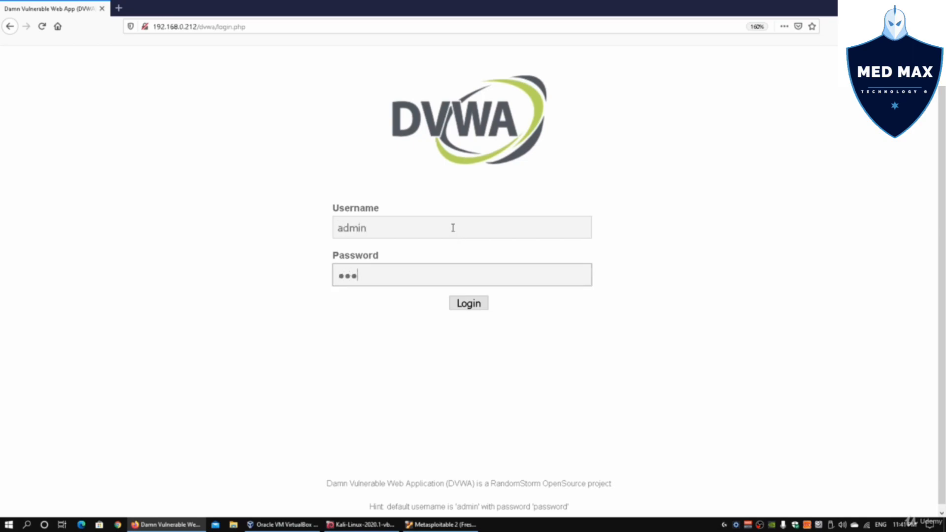
pyautogui.click(468, 302)
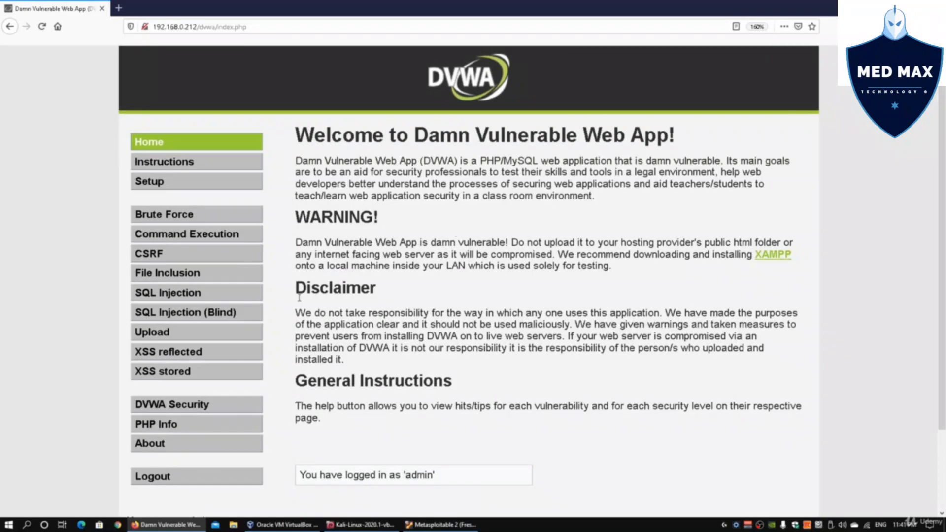
# Step: Change the DVWA script security level from high to low
pyautogui.scroll(-3)
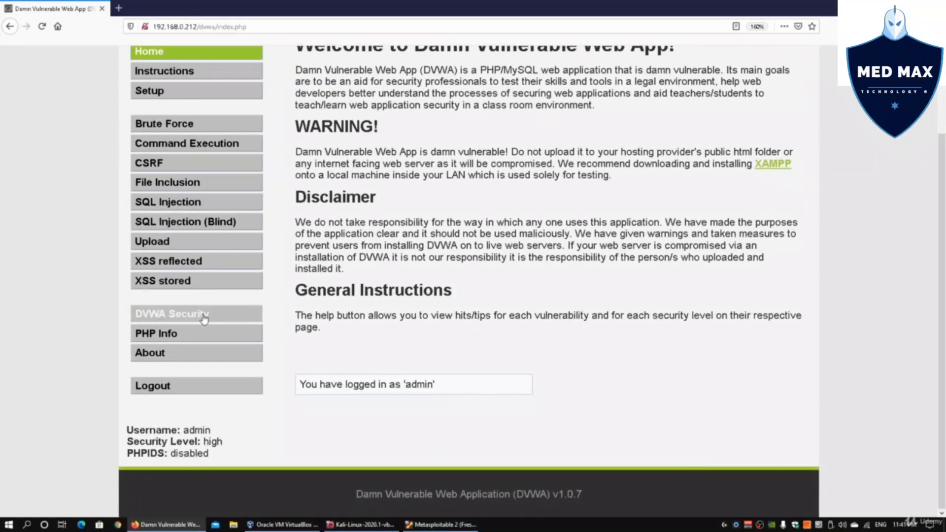
pyautogui.click(171, 314)
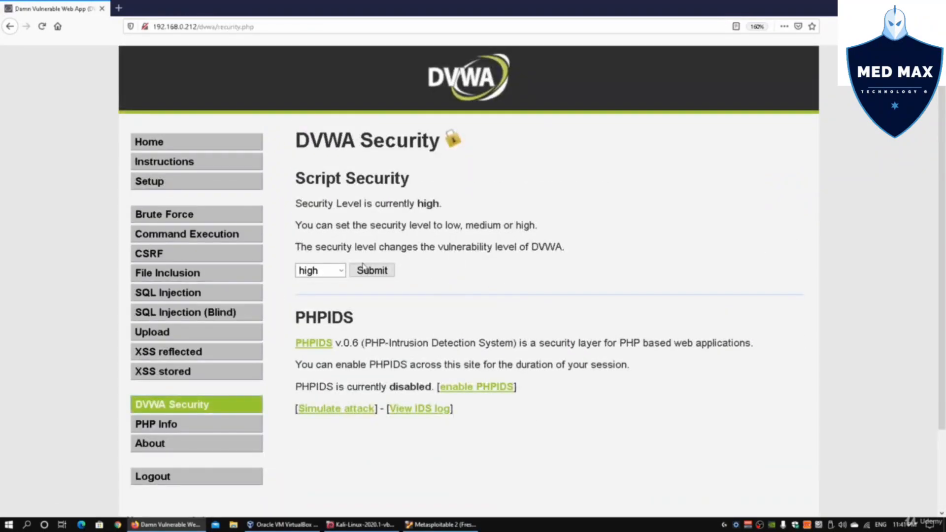
pyautogui.click(320, 270)
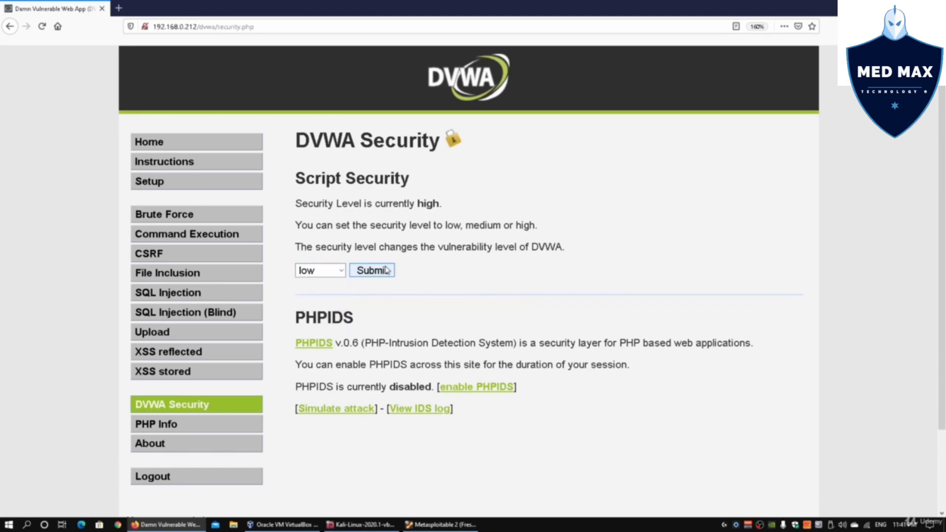
pyautogui.click(371, 269)
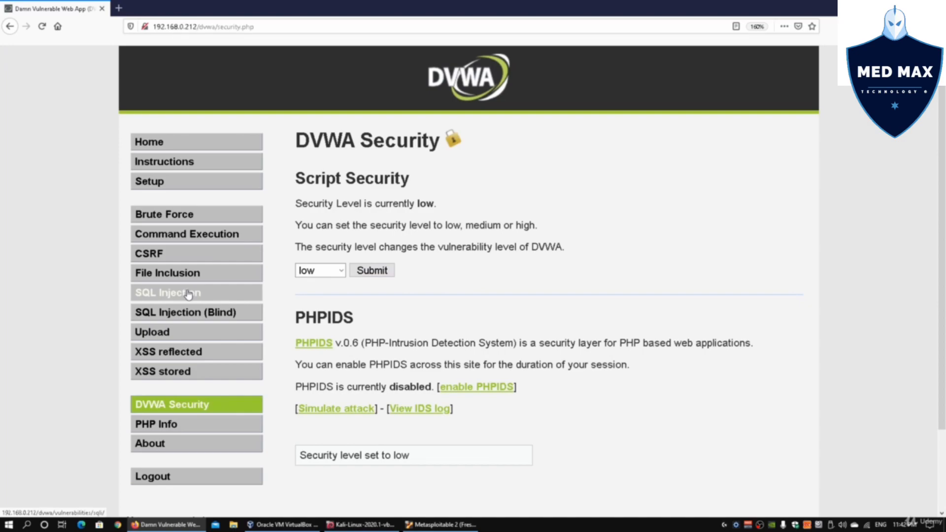
# Step: Create/reset the DVWA database from Setup, creating users and guestbook tables
pyautogui.click(168, 352)
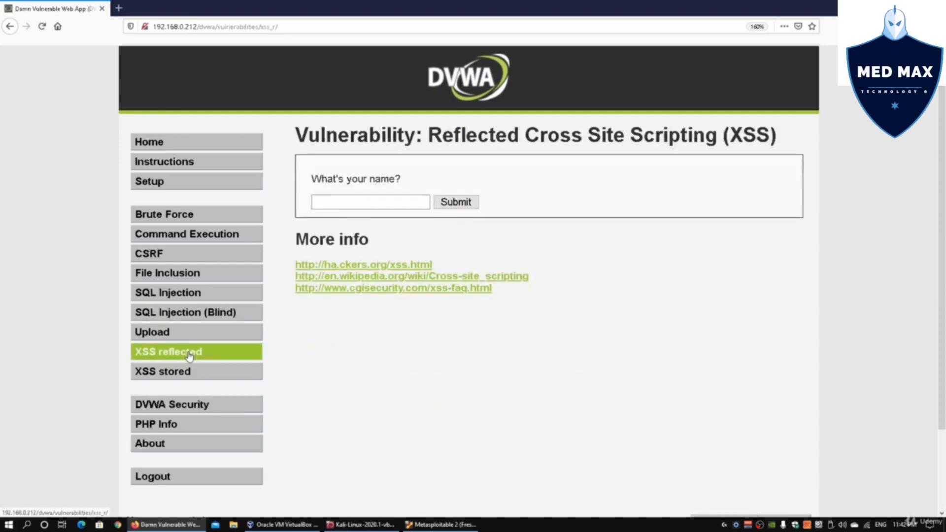
pyautogui.click(162, 371)
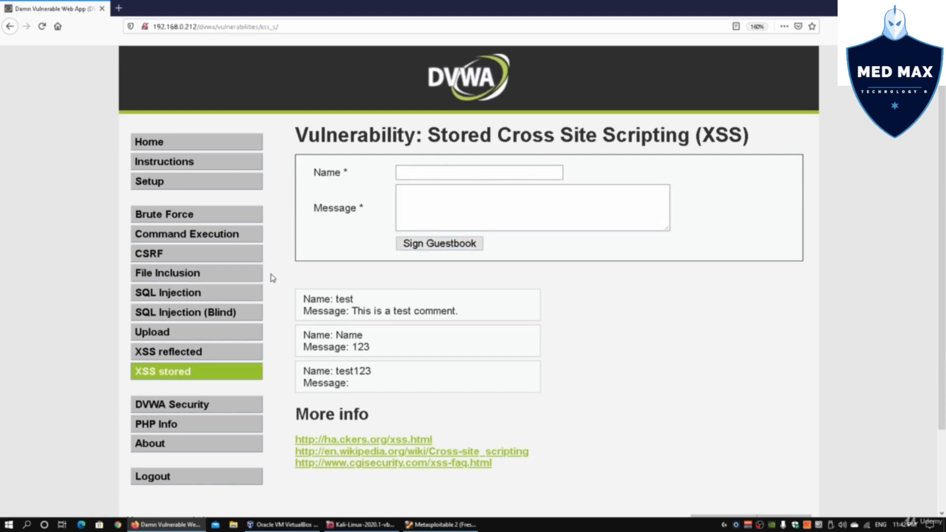
pyautogui.moveTo(276, 320)
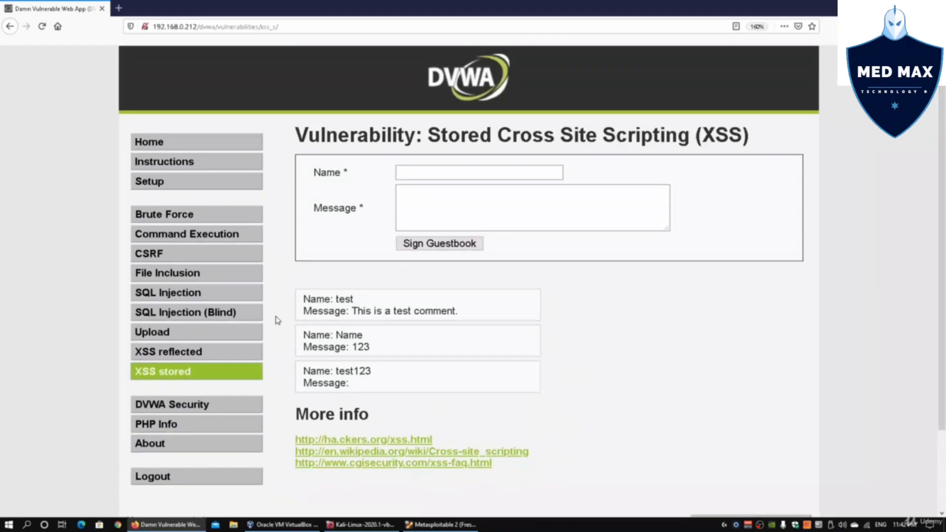
pyautogui.click(149, 181)
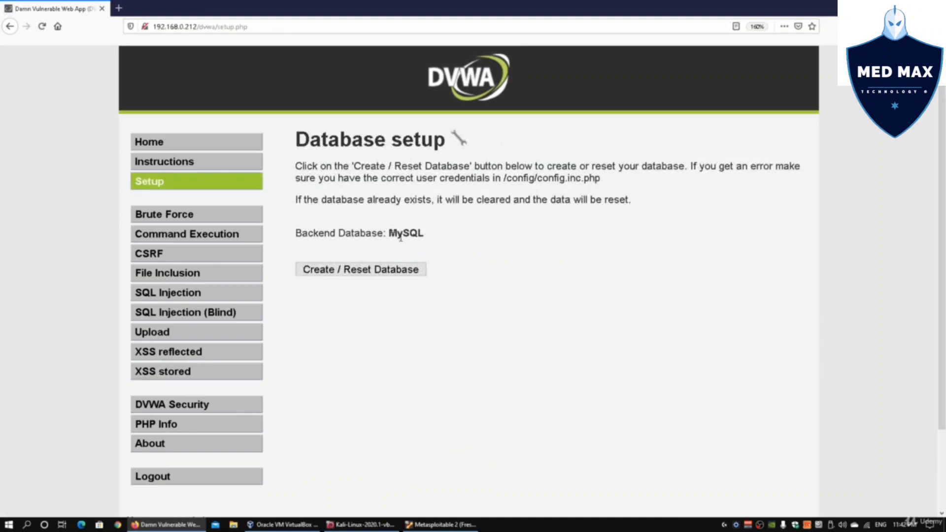
pyautogui.click(360, 270)
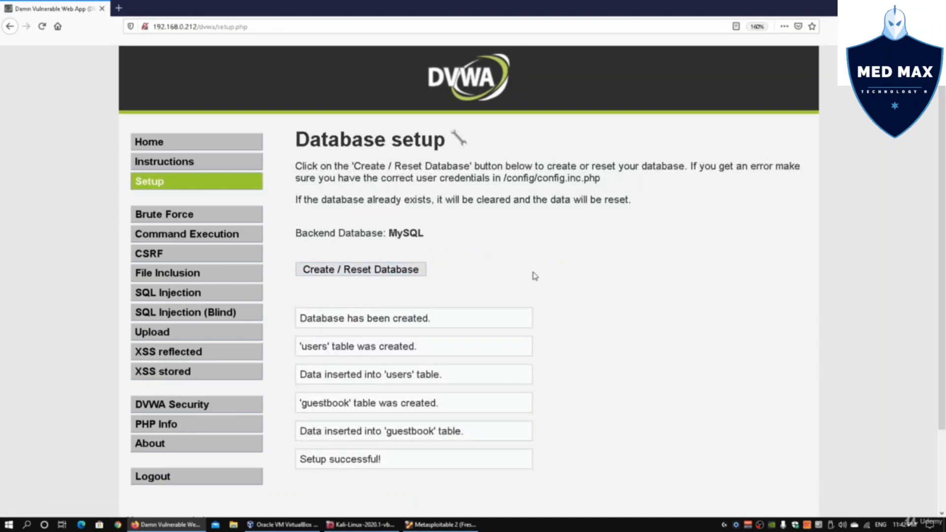
pyautogui.moveTo(517, 258)
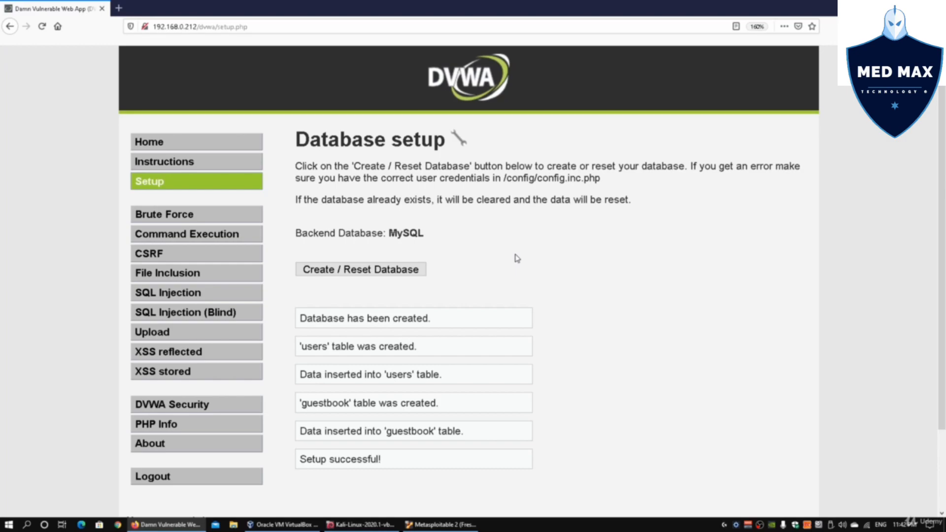
pyautogui.moveTo(168, 379)
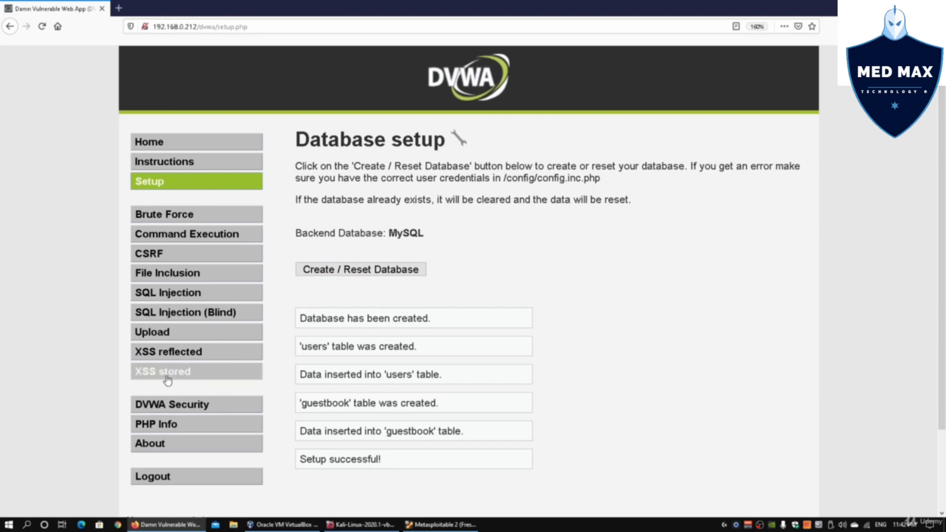
# Step: Sign the stored XSS guestbook with name 'test' and message 'hello'
pyautogui.click(162, 371)
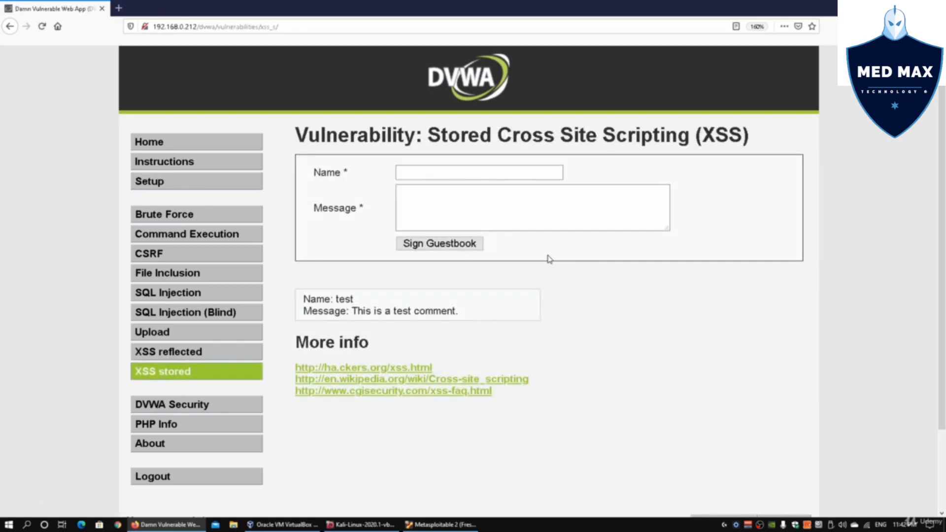
pyautogui.click(478, 173)
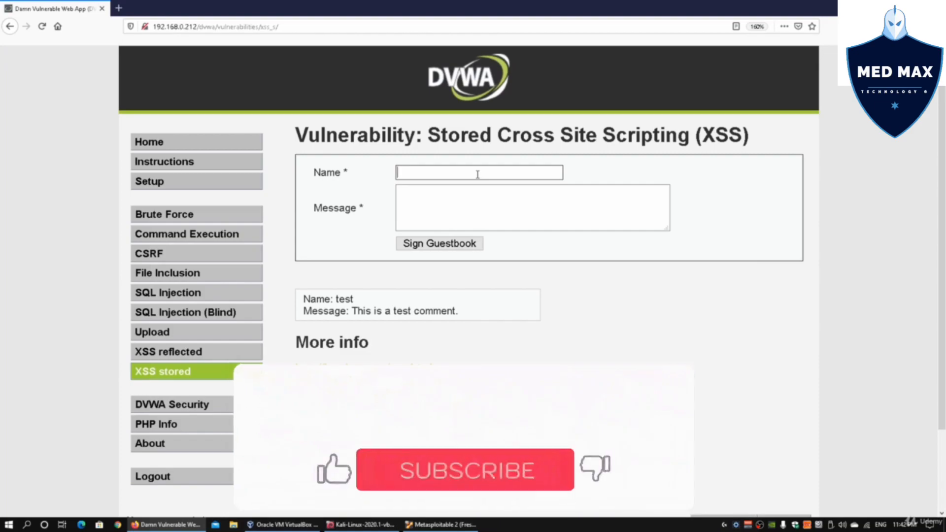
pyautogui.write('h')
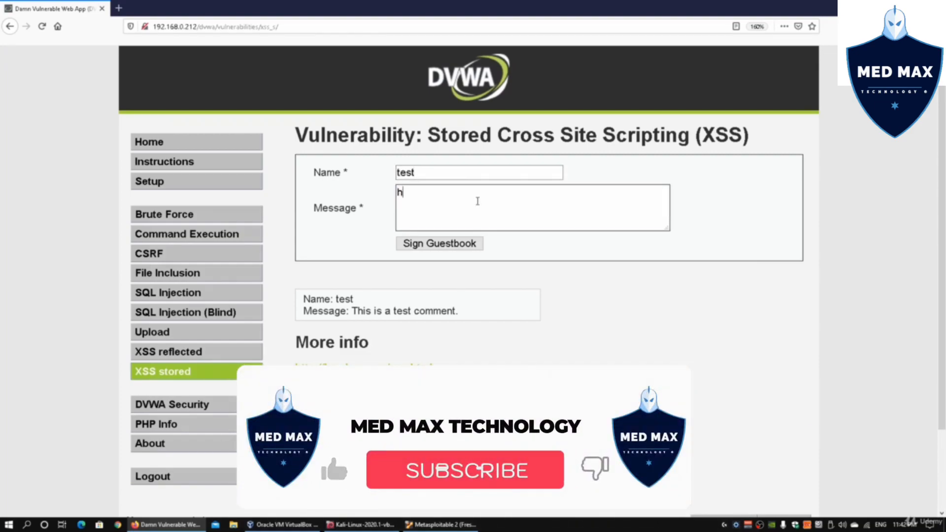
pyautogui.write('ello')
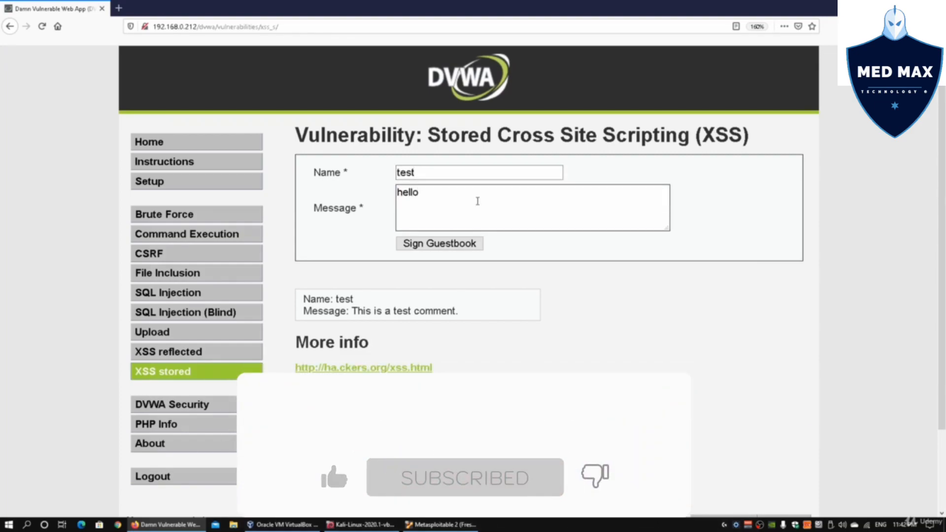
pyautogui.click(439, 243)
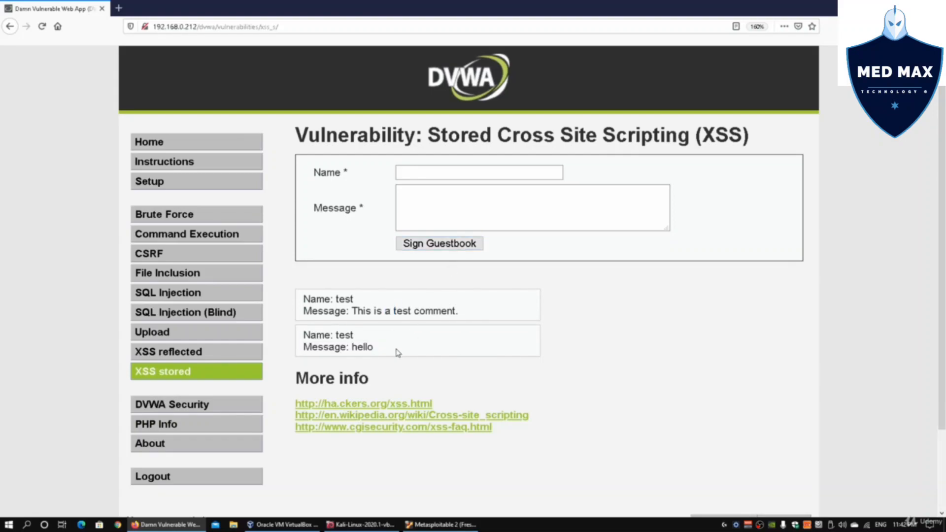
pyautogui.moveTo(385, 344)
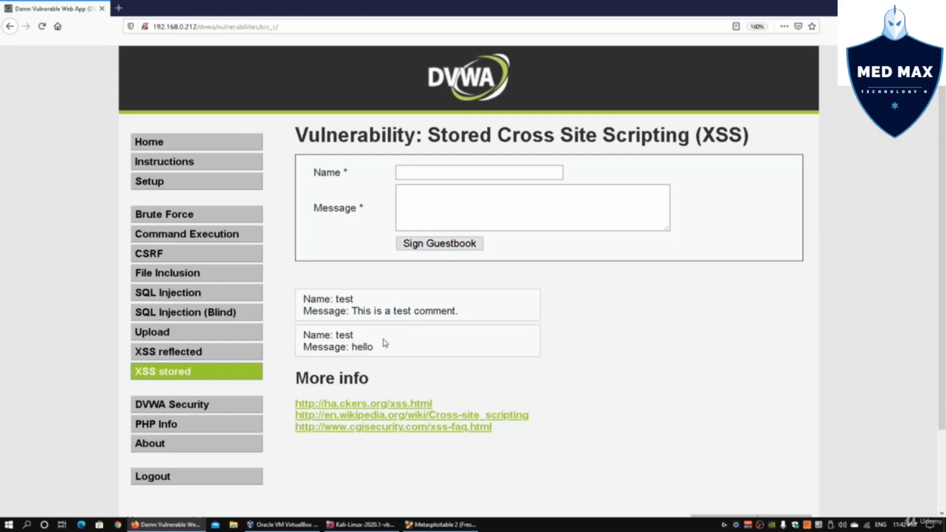
# Step: Sign the guestbook with message <script>alert("hacked");</script> and dismiss the alert
pyautogui.write('te')
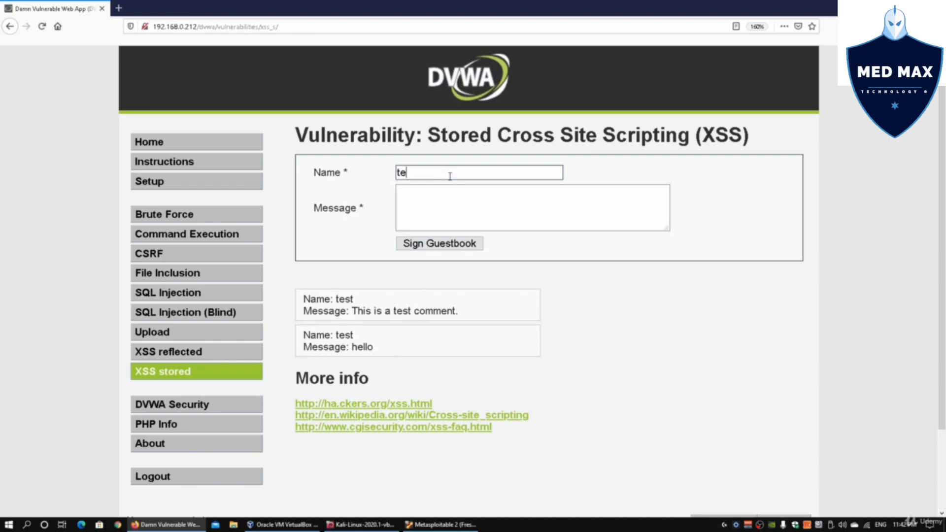
pyautogui.write('<script><')
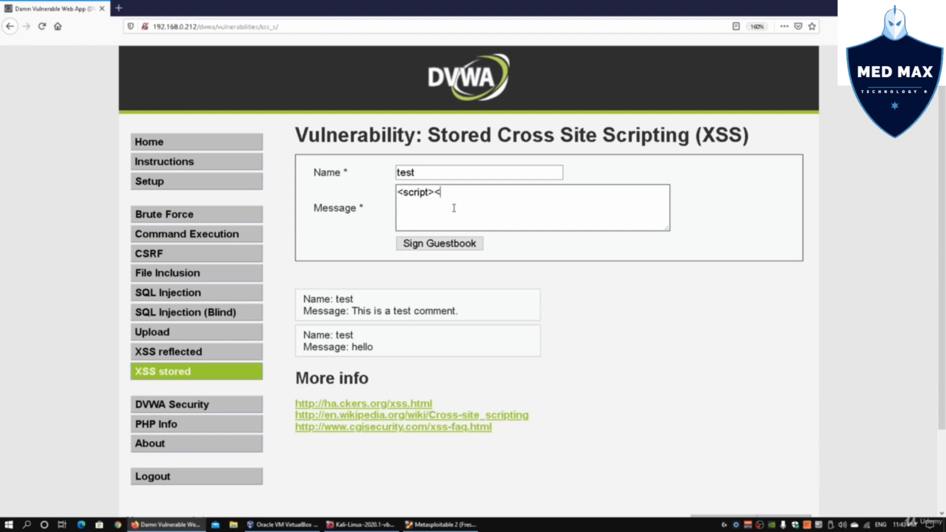
pyautogui.write('/script>')
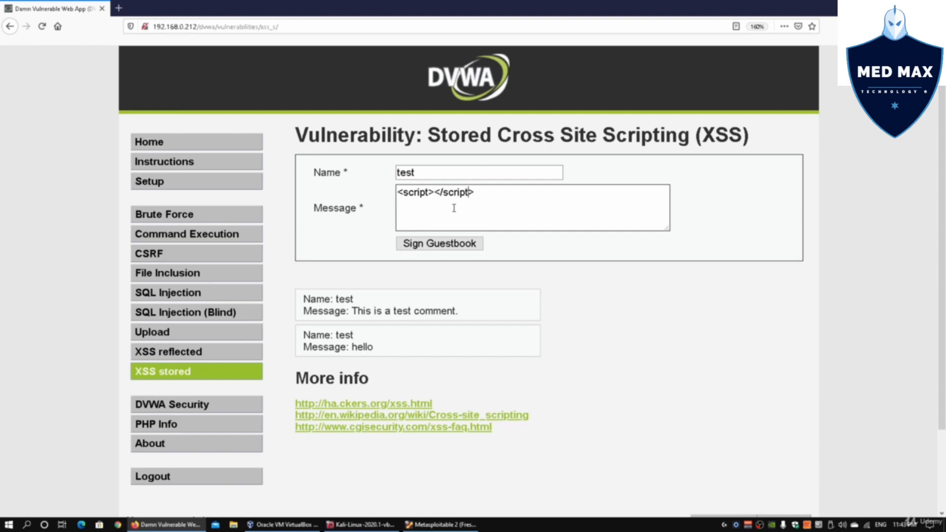
pyautogui.write('a')
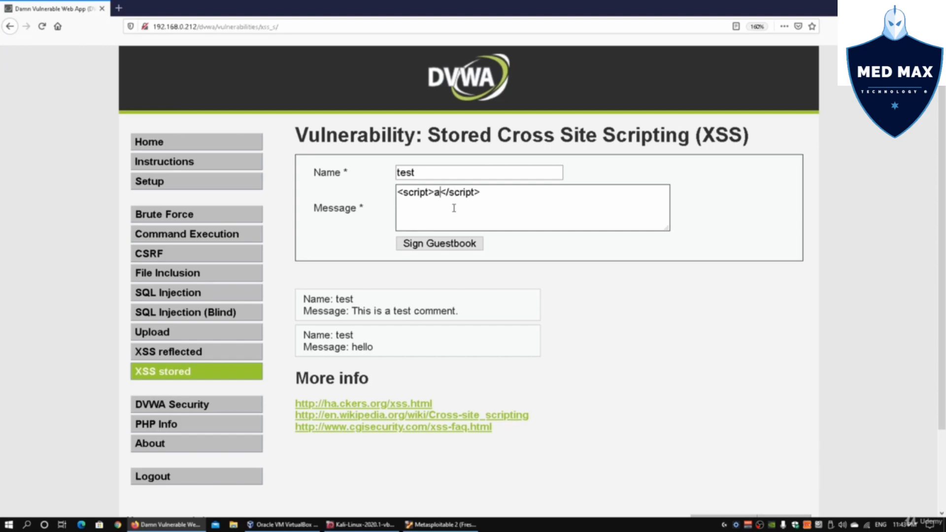
pyautogui.write('alert(')
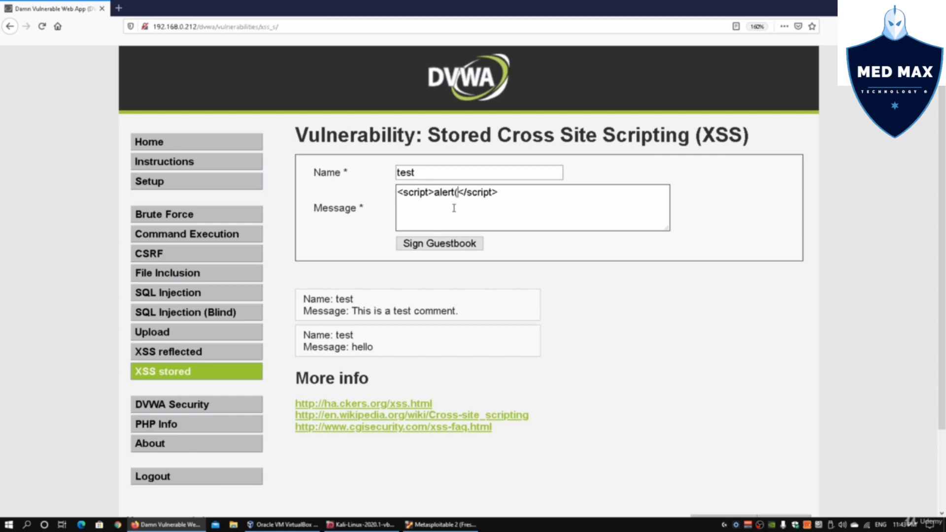
pyautogui.write('"hacked");')
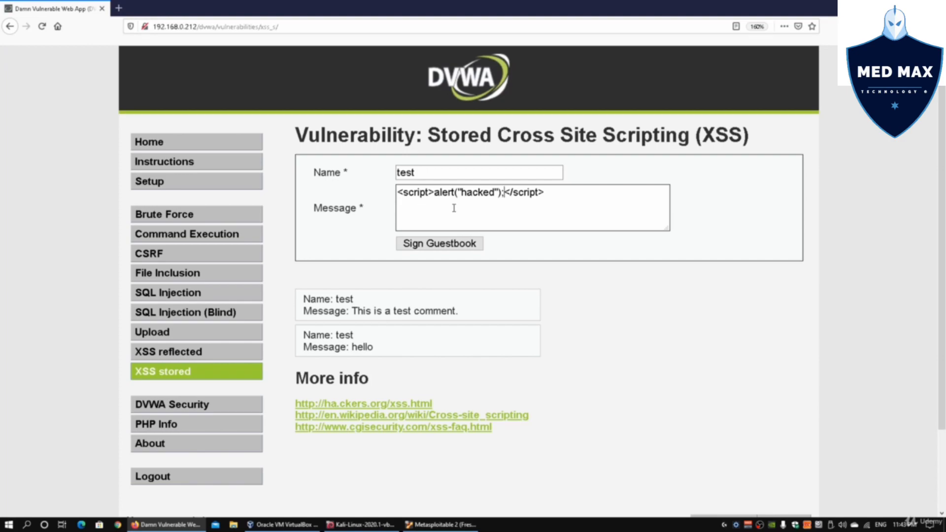
pyautogui.click(438, 243)
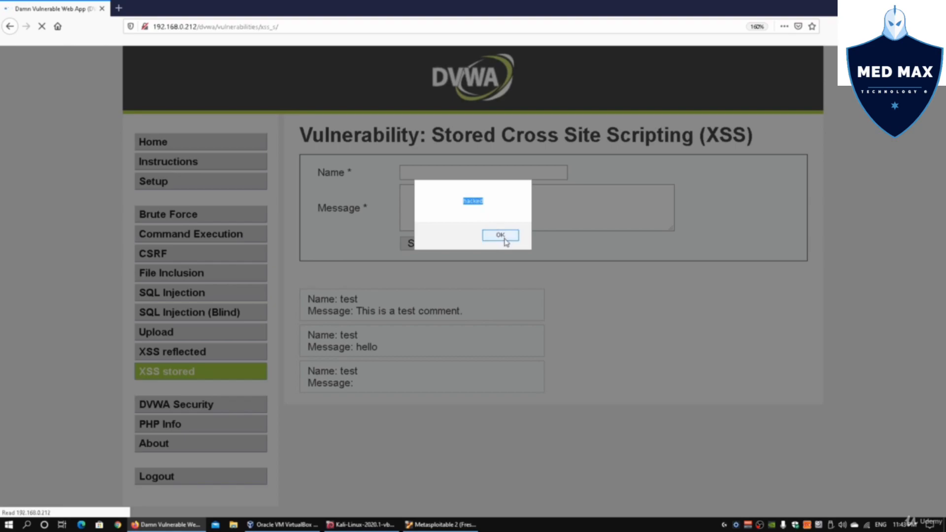
pyautogui.click(499, 234)
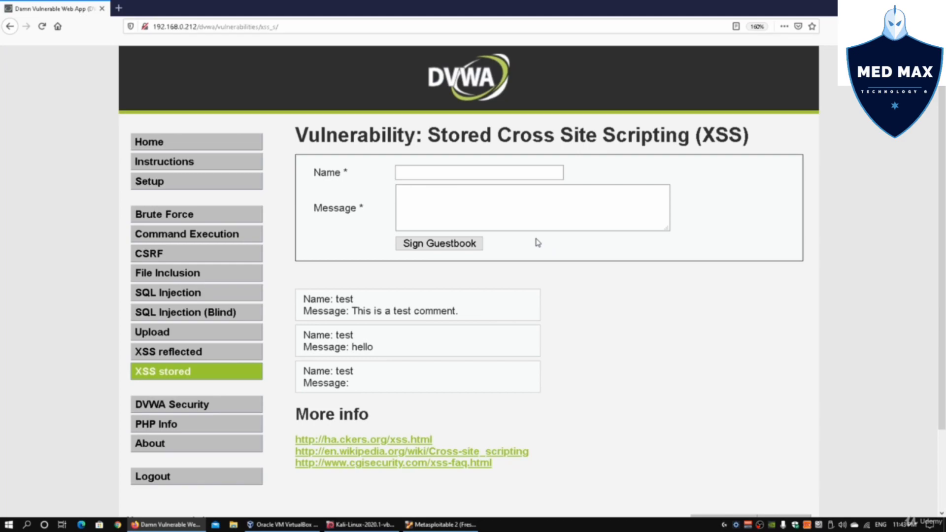
pyautogui.moveTo(535, 250)
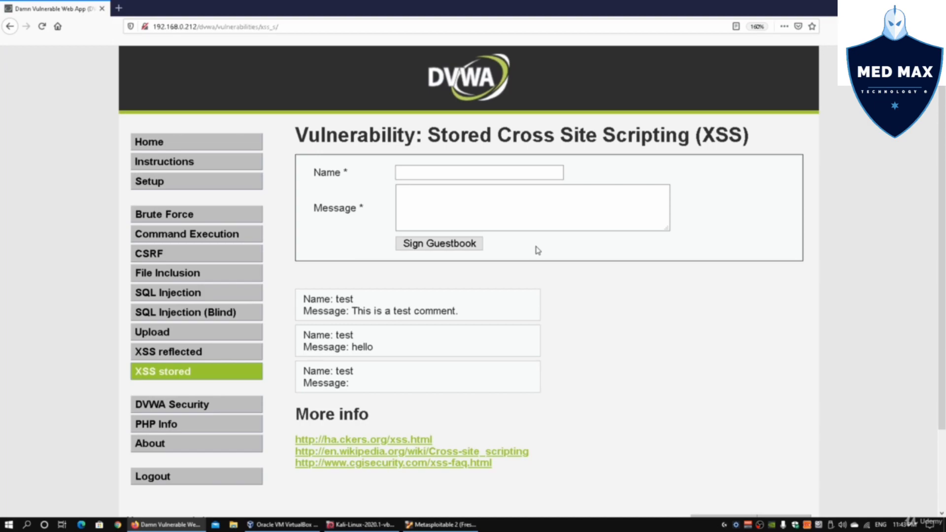
# Step: Inspect the blank guestbook entry to reveal its stored alert("hacked") script node
pyautogui.rightClick(478, 374)
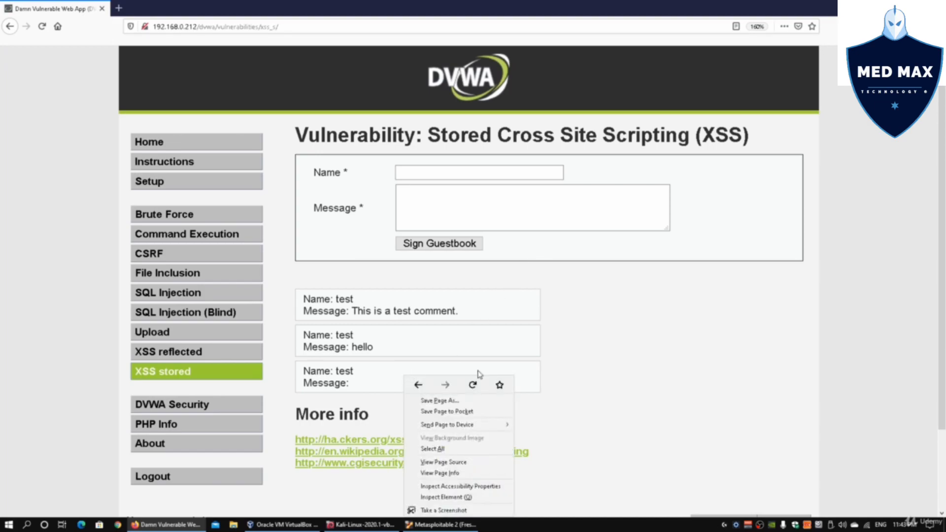
pyautogui.click(446, 497)
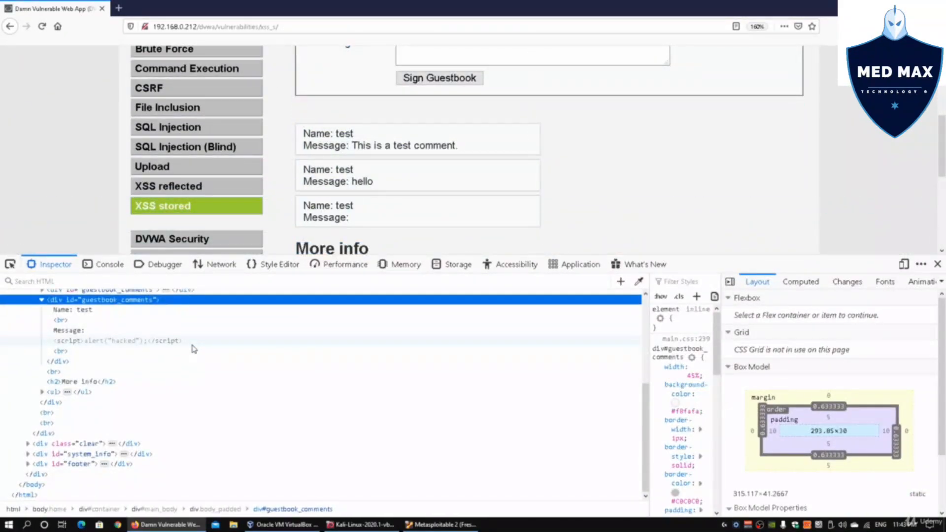
pyautogui.click(120, 340)
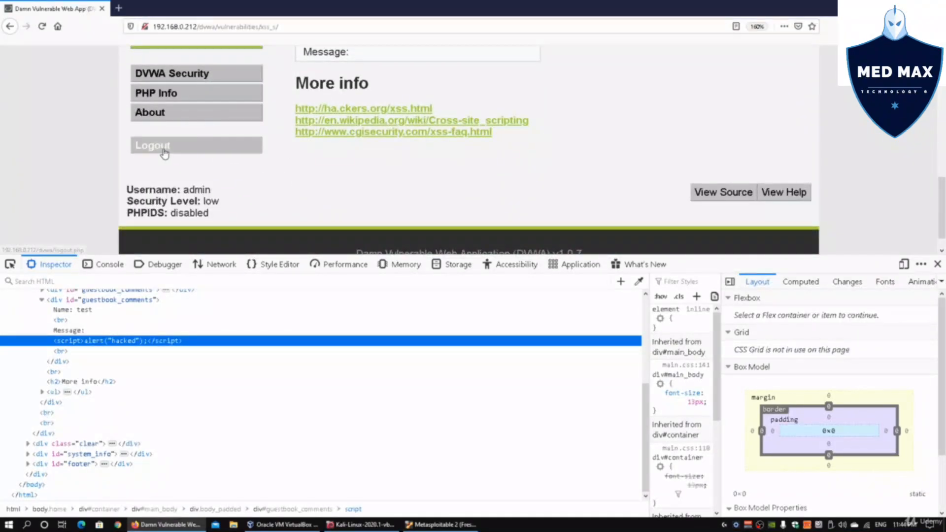
pyautogui.click(8, 5)
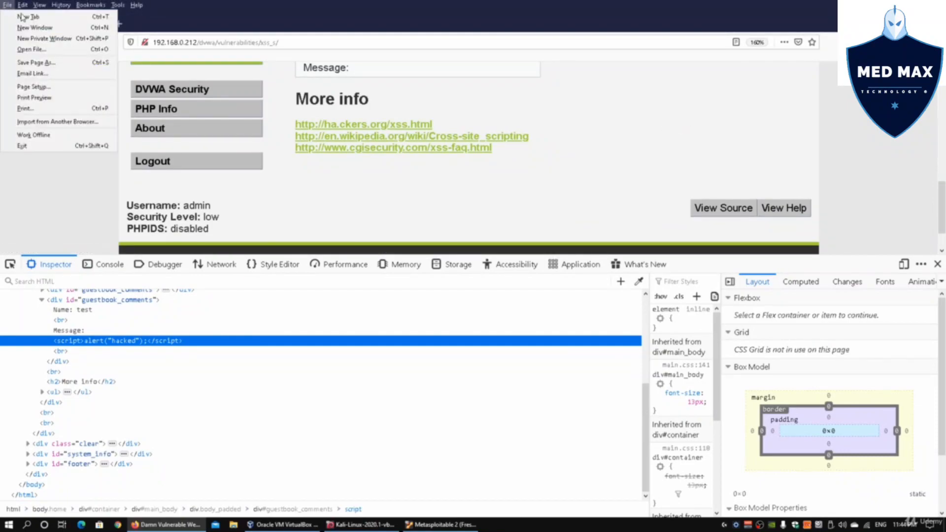
# Step: Reopen Mutillidae's blog via OWASP Top 10 in a private window and dismiss the 'hacked' alert
pyautogui.click(43, 38)
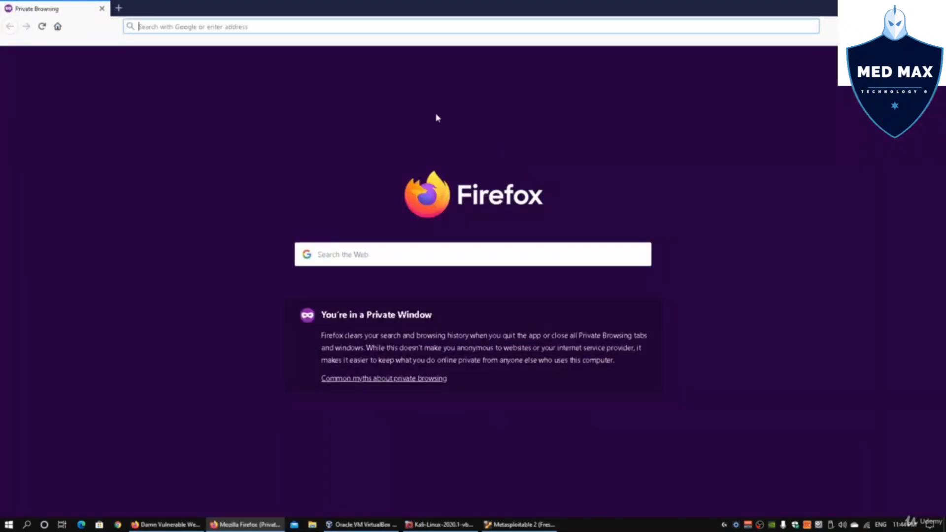
pyautogui.write('192.168.0.212')
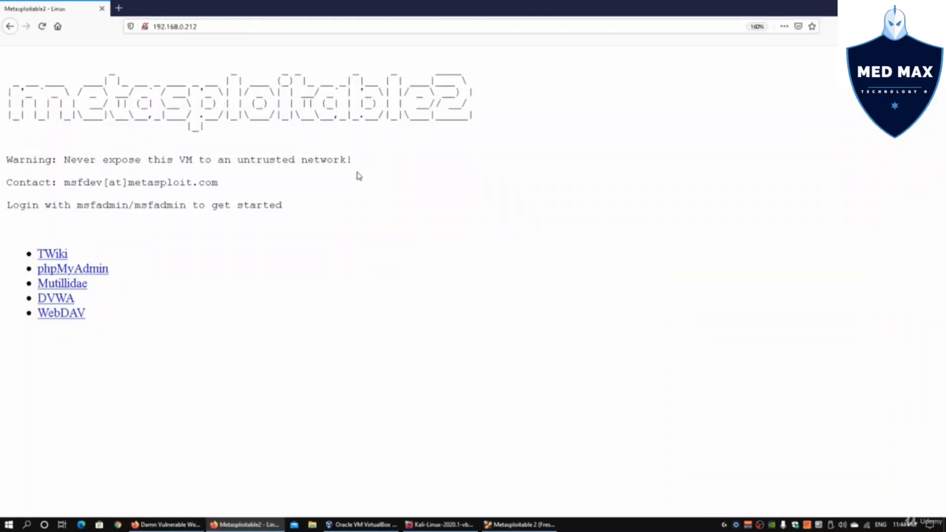
pyautogui.click(62, 283)
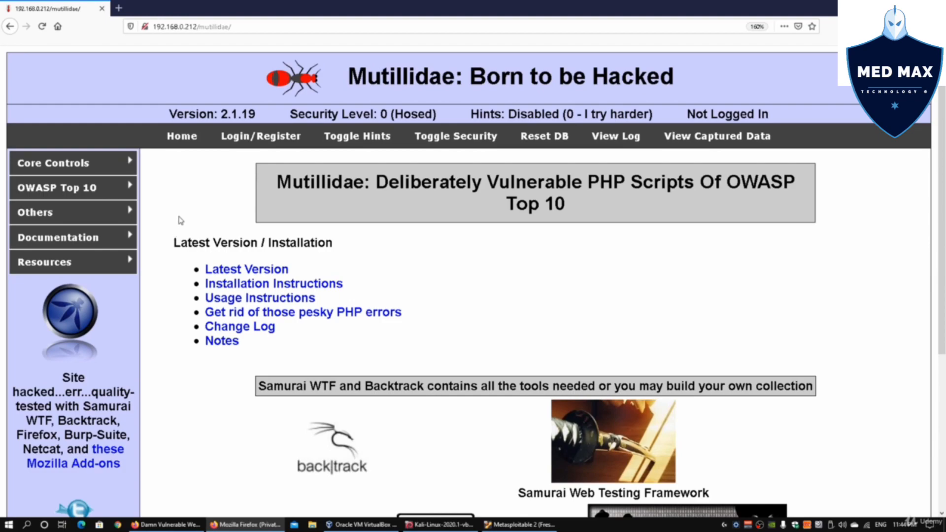
pyautogui.click(57, 188)
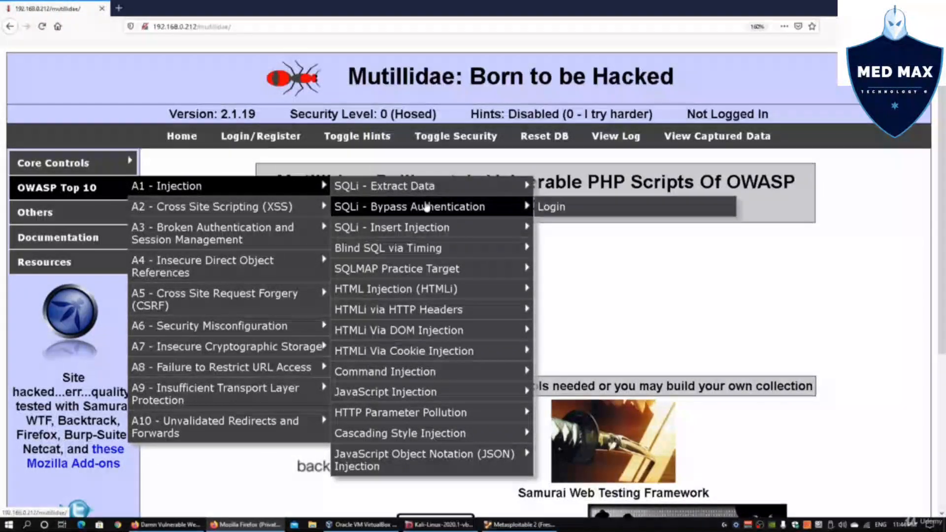
pyautogui.moveTo(423, 288)
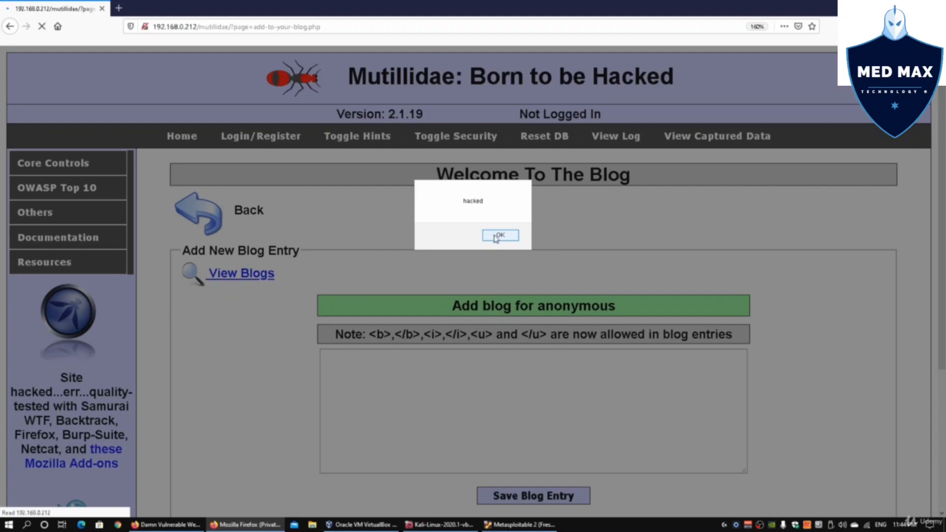
pyautogui.click(499, 234)
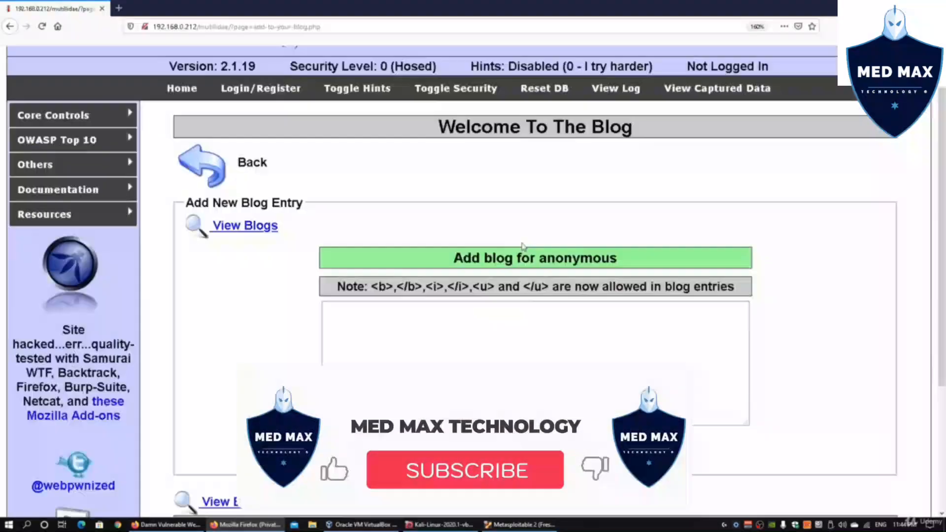